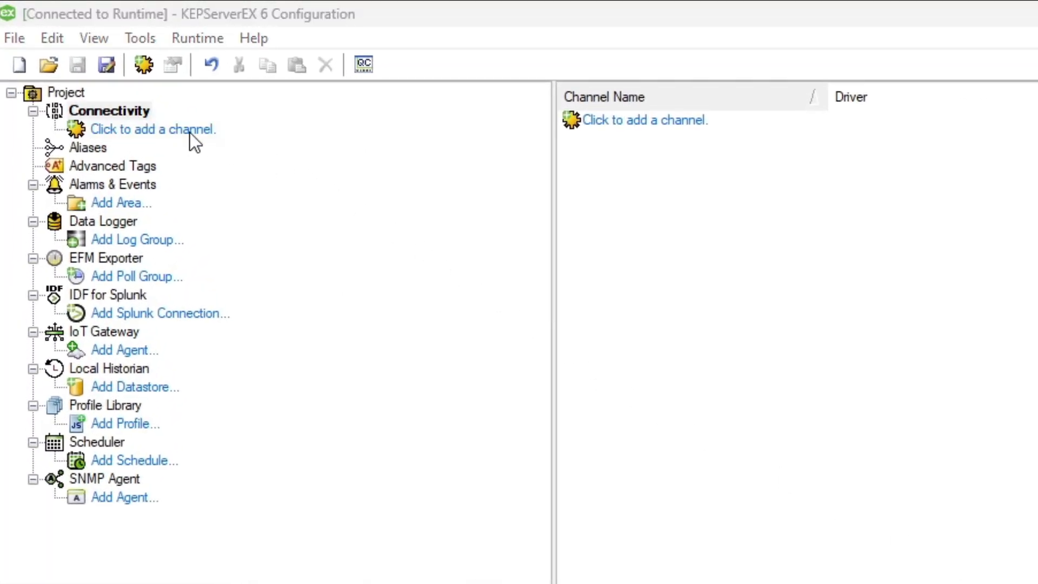
Add a new channel with Mitsubishi Ethernet as its type and proceed to the naming step.
{"action": "left_click", "coordinate": [154, 129]}
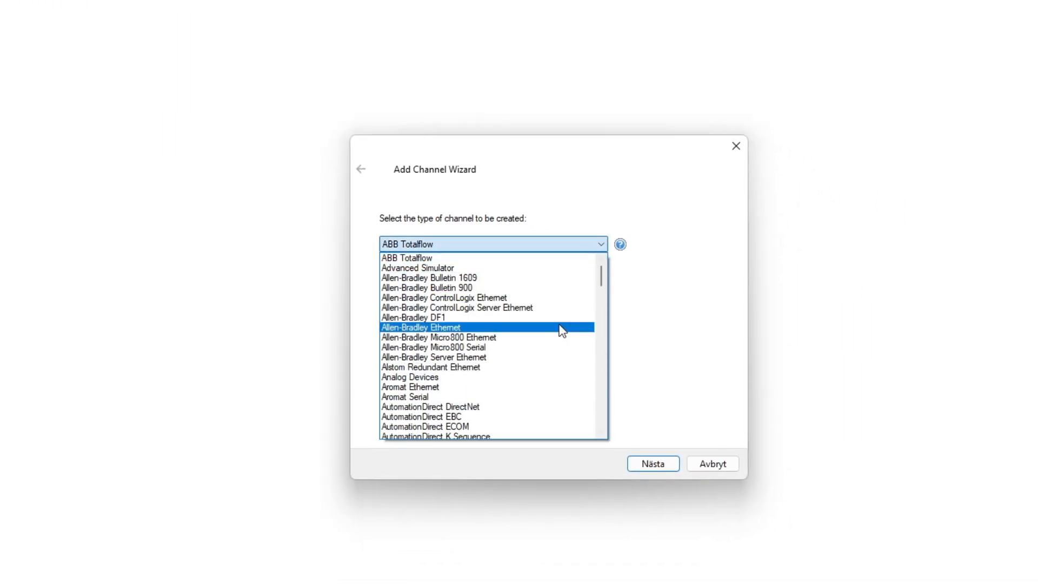
{"action": "scroll", "scroll_direction": "down", "scroll_amount": 3}
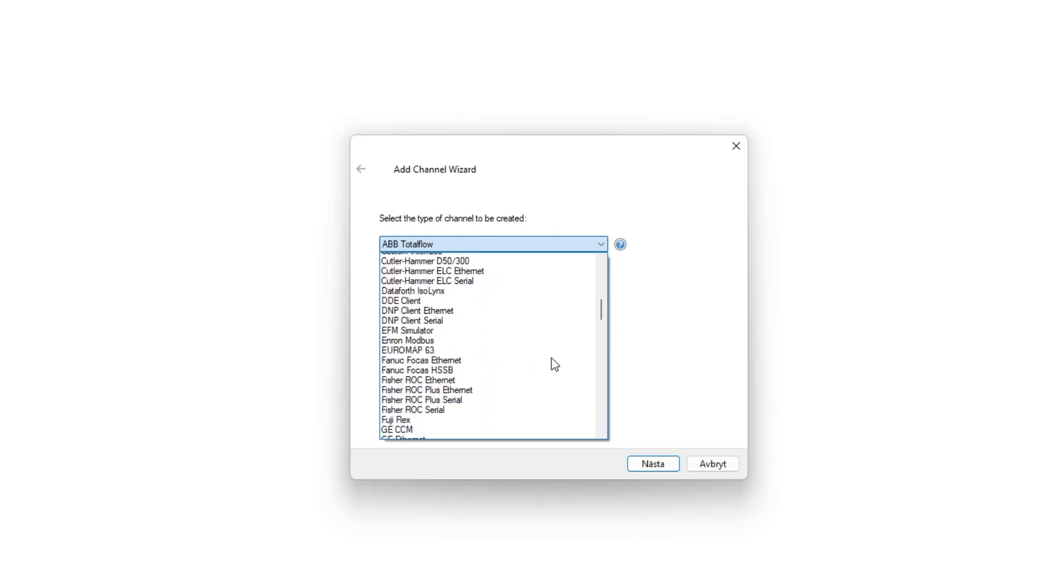
{"action": "scroll", "scroll_direction": "down", "scroll_amount": 3}
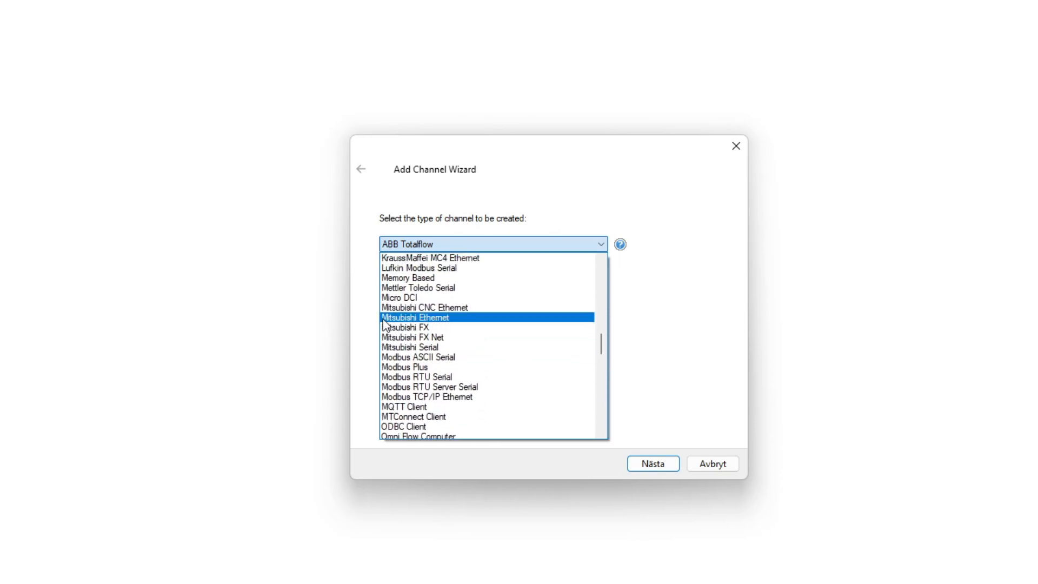
{"action": "left_click", "coordinate": [414, 317]}
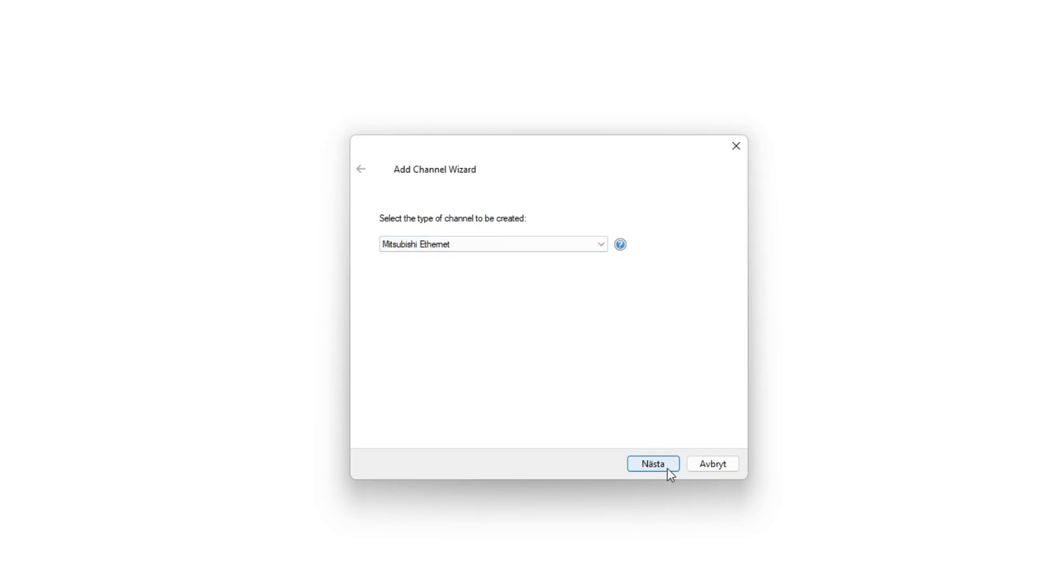
{"action": "left_click", "coordinate": [656, 464]}
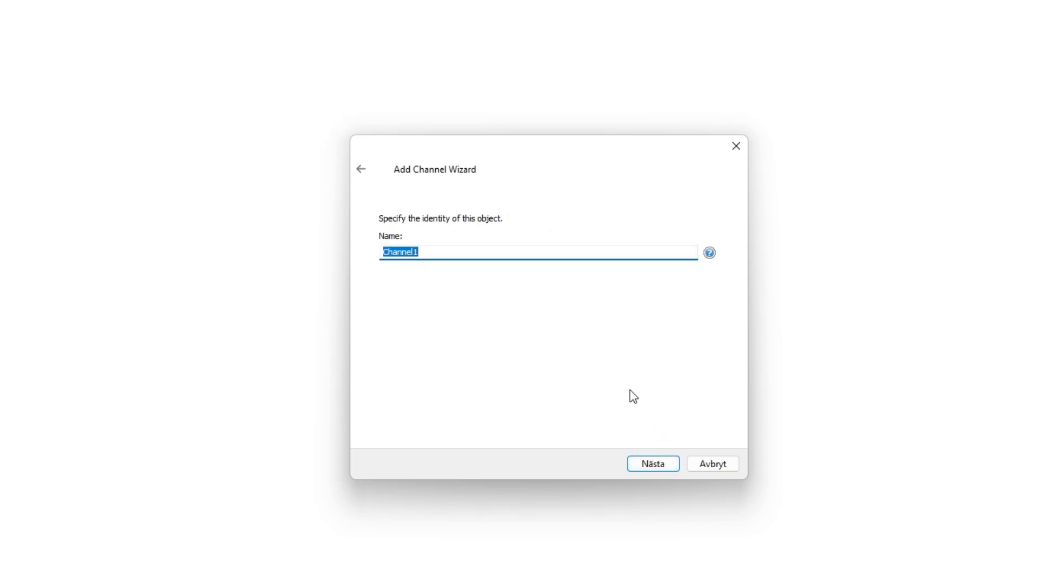
Name the channel 'Mitsubishi FX3U ETH' and proceed to the network adapter step.
{"action": "type", "text": "Mits"}
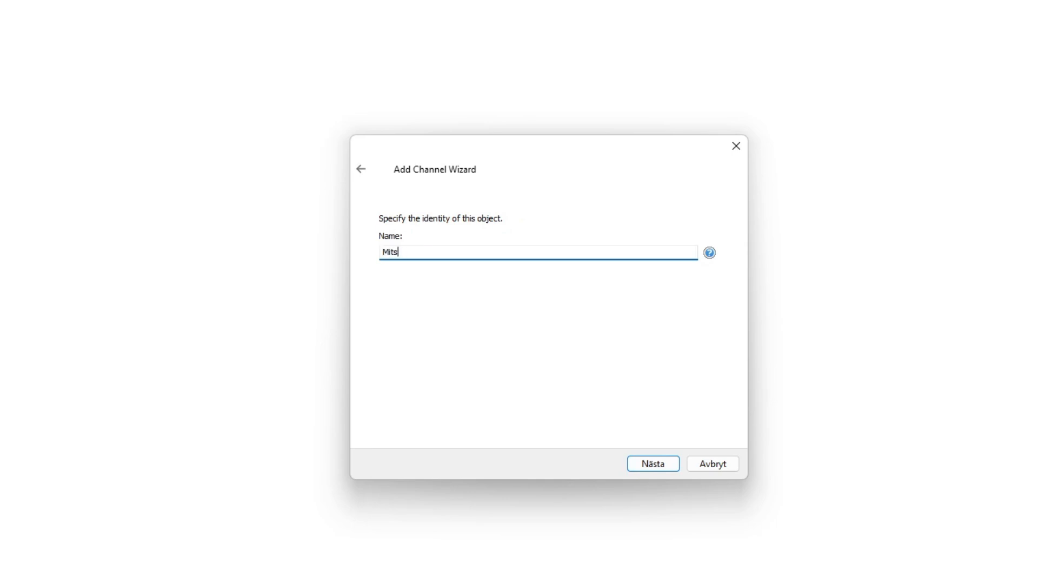
{"action": "type", "text": "ubishi F"}
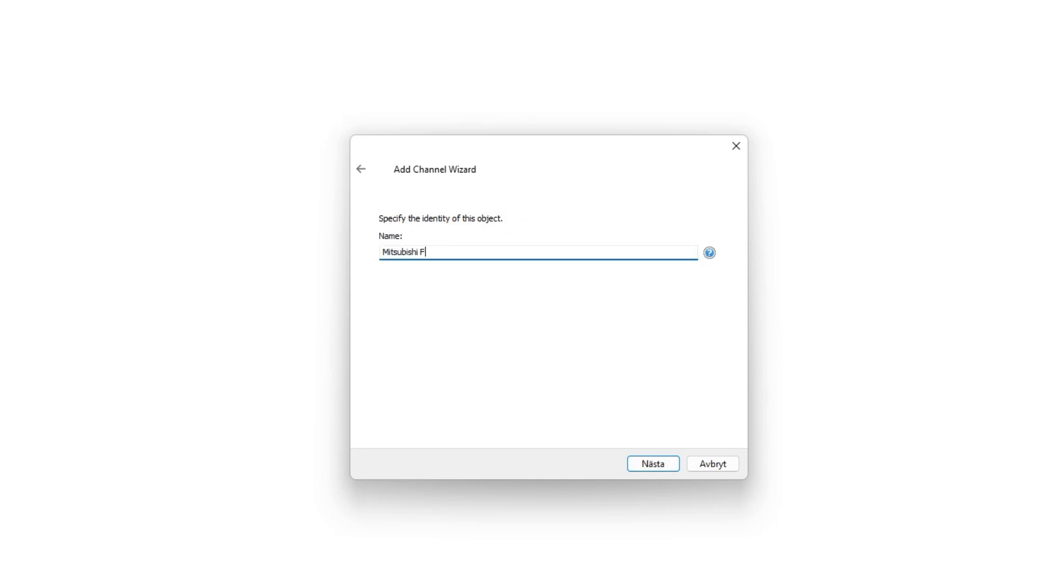
{"action": "type", "text": "X3U Eth"}
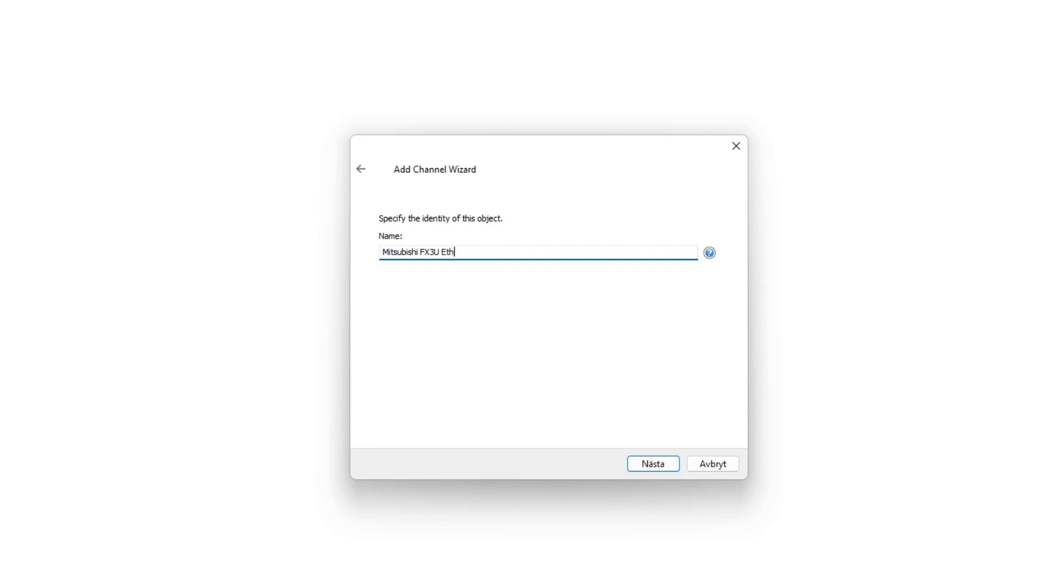
{"action": "type", "text": "ETH"}
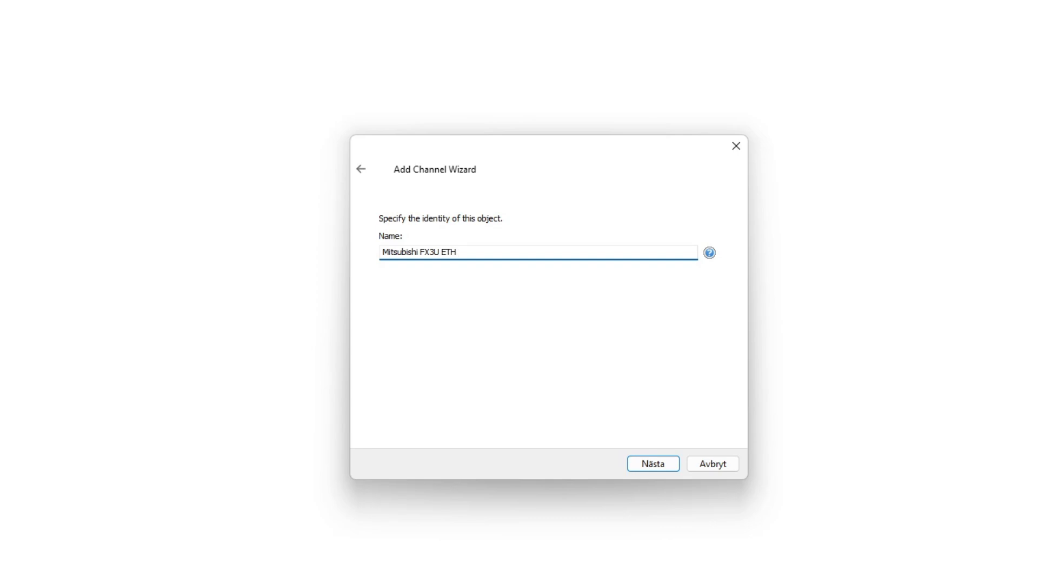
{"action": "left_click", "coordinate": [654, 463]}
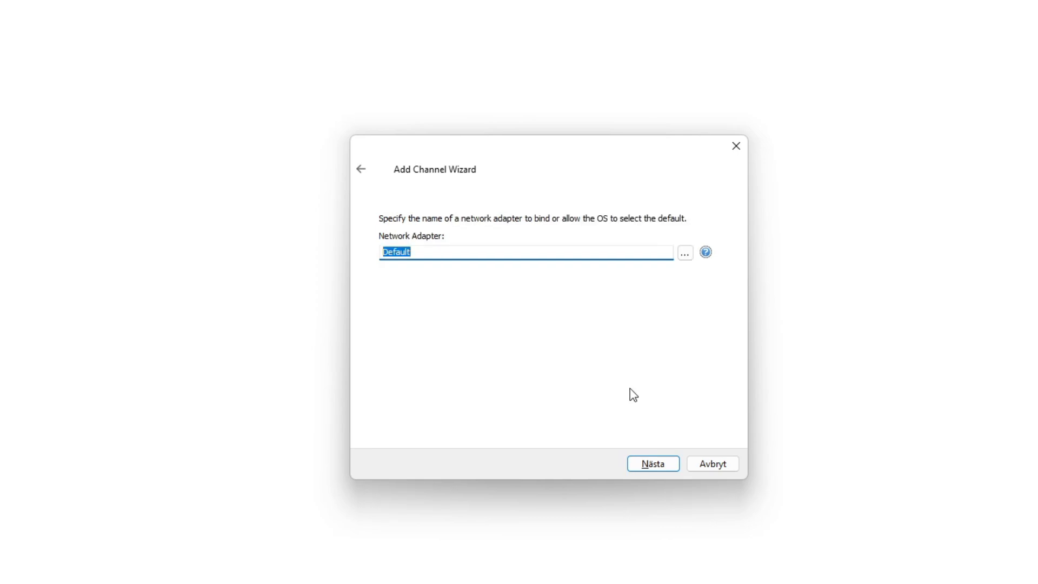
Bind the channel to the Realtek PCIe GbE adapter (192.168.0.222), keep default write settings and finish.
{"action": "left_click", "coordinate": [684, 251]}
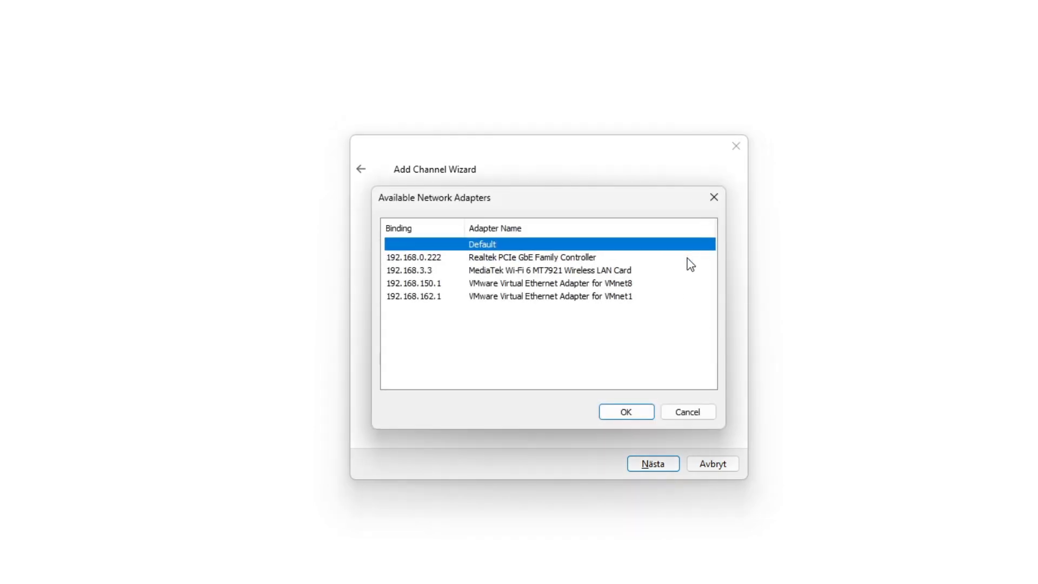
{"action": "mouse_move", "coordinate": [588, 277]}
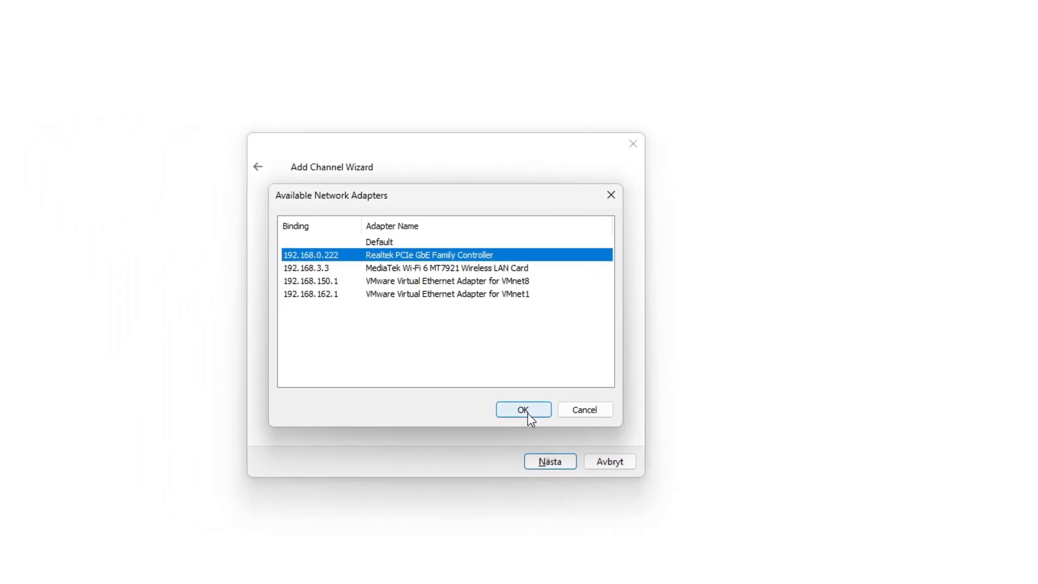
{"action": "left_click", "coordinate": [523, 409]}
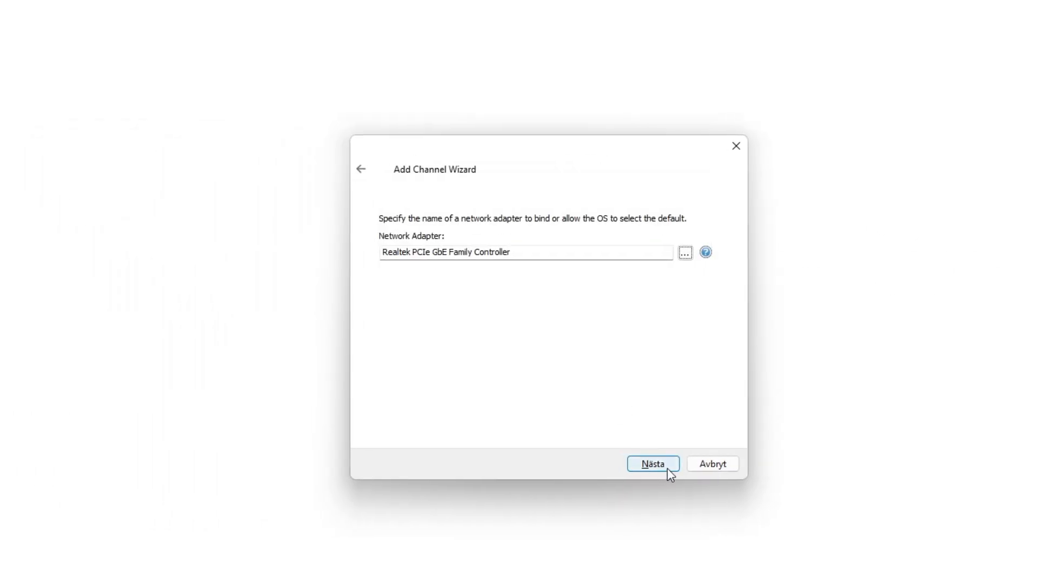
{"action": "left_click", "coordinate": [653, 463]}
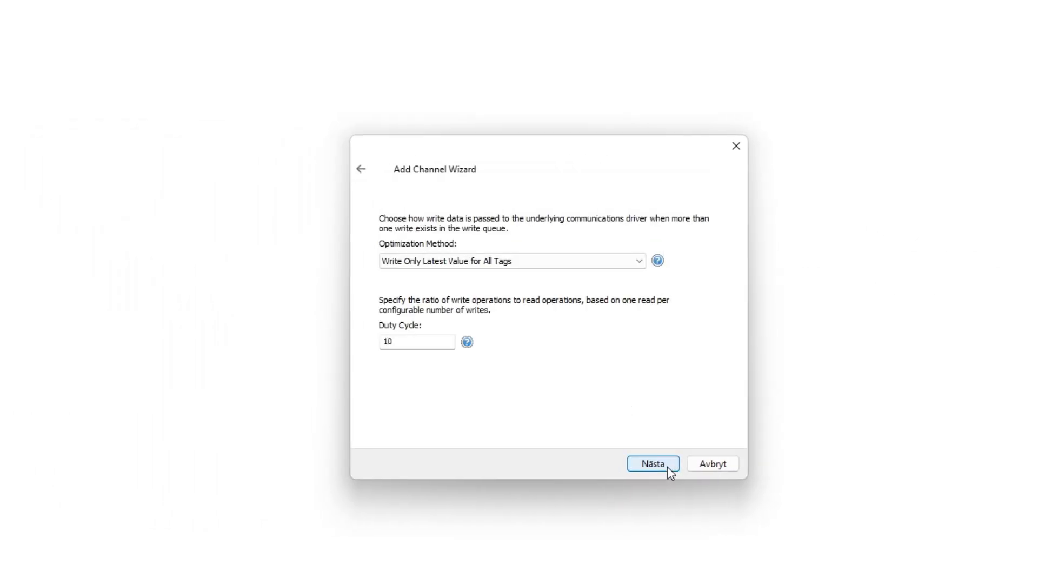
{"action": "left_click", "coordinate": [655, 463]}
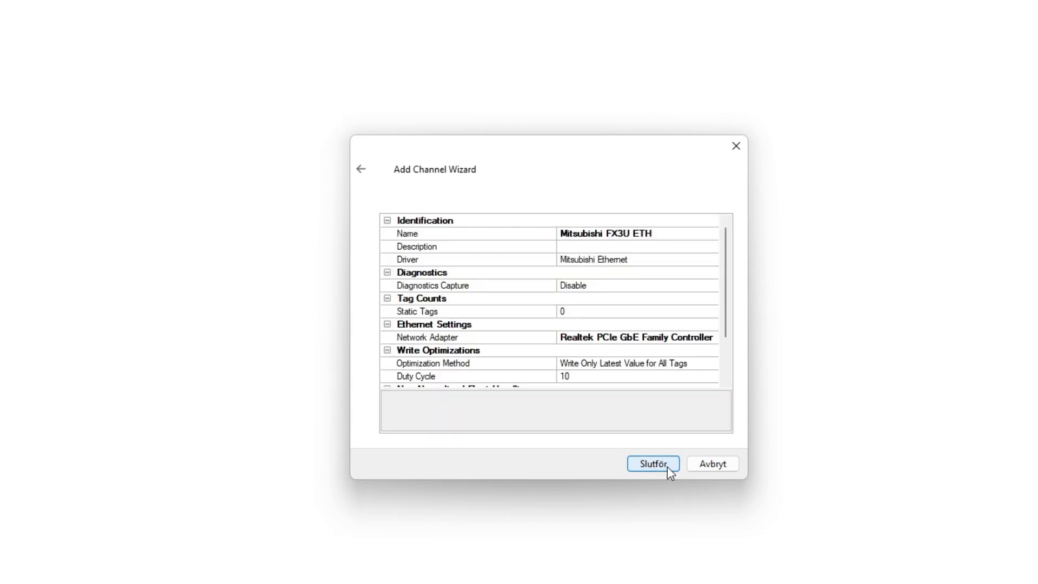
{"action": "left_click", "coordinate": [653, 463]}
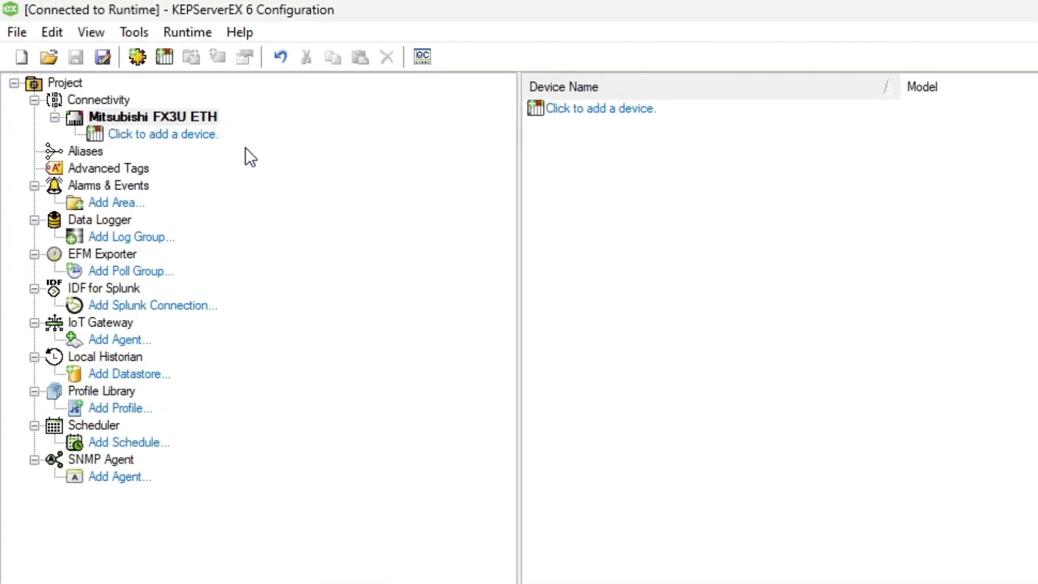
{"action": "mouse_move", "coordinate": [176, 146]}
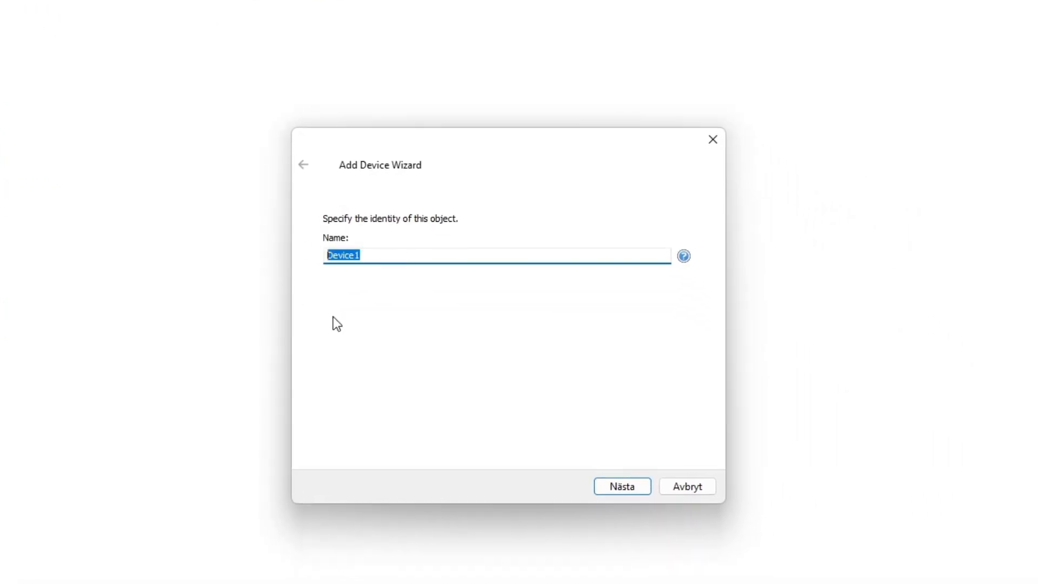
{"action": "mouse_move", "coordinate": [487, 462]}
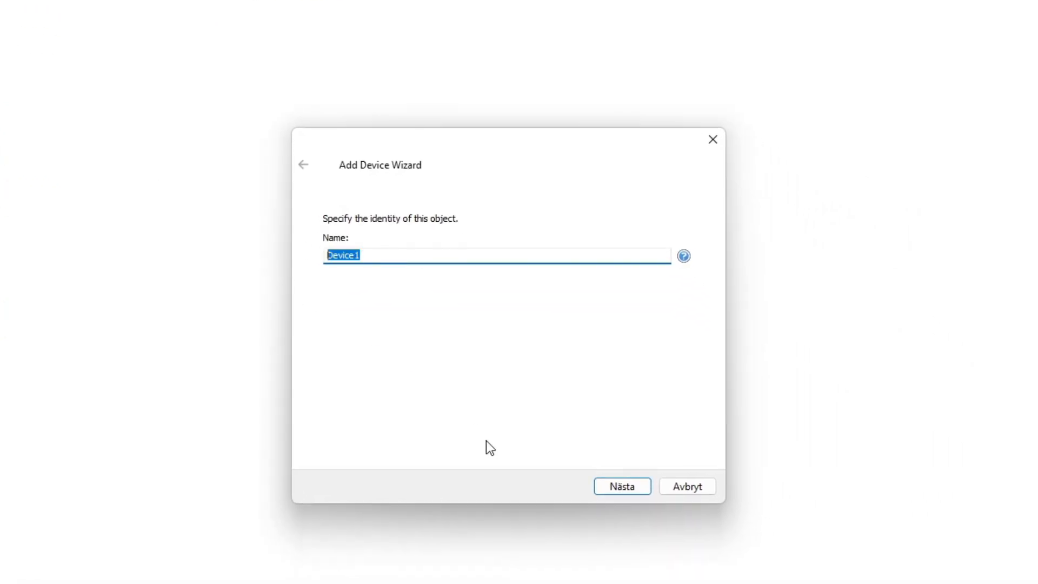
Add a device named PLC1, choose model FX3U and proceed to the ID step.
{"action": "type", "text": "PLC1"}
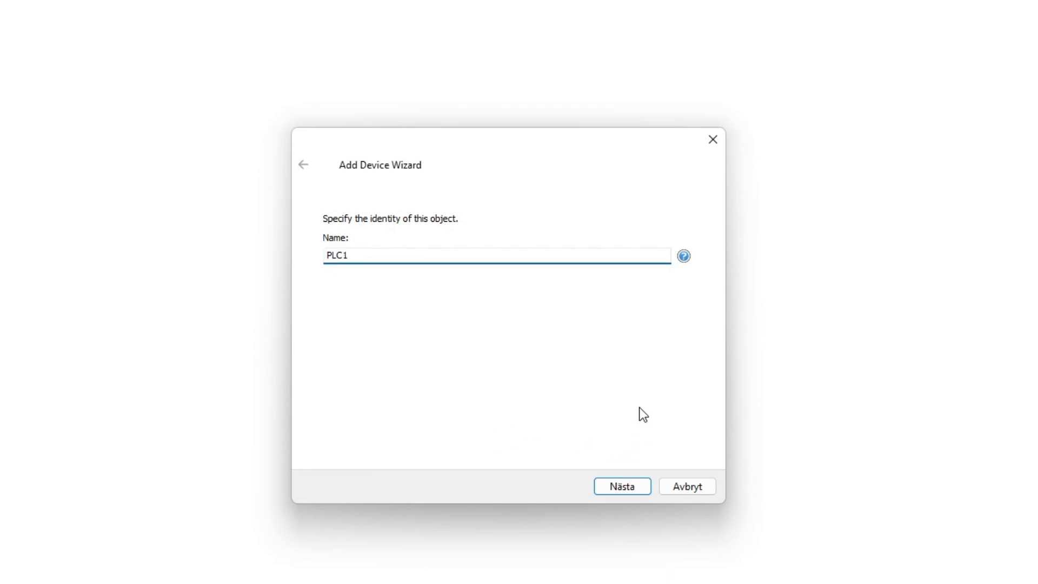
{"action": "left_click", "coordinate": [628, 486]}
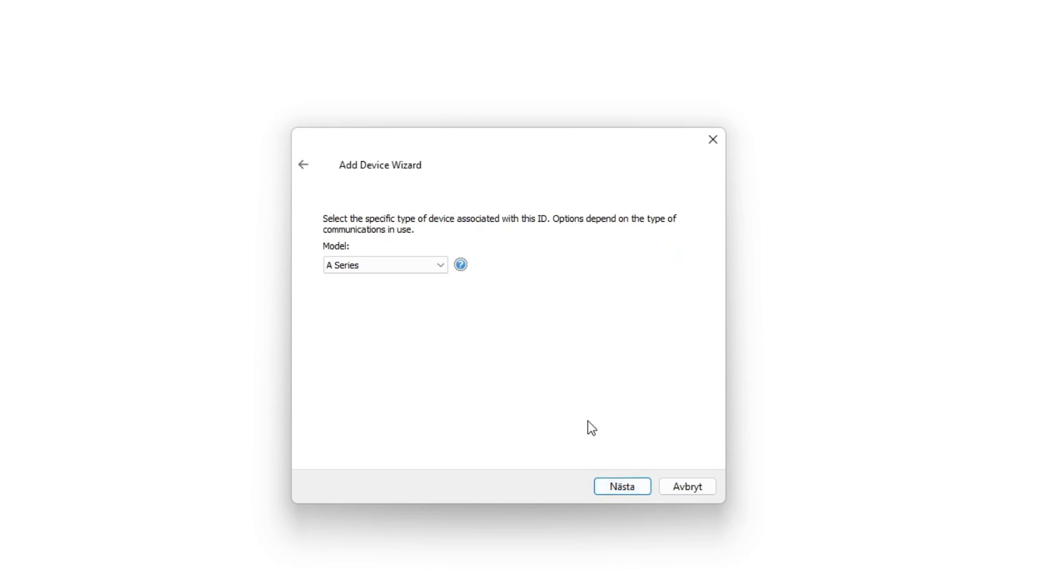
{"action": "left_click", "coordinate": [385, 264]}
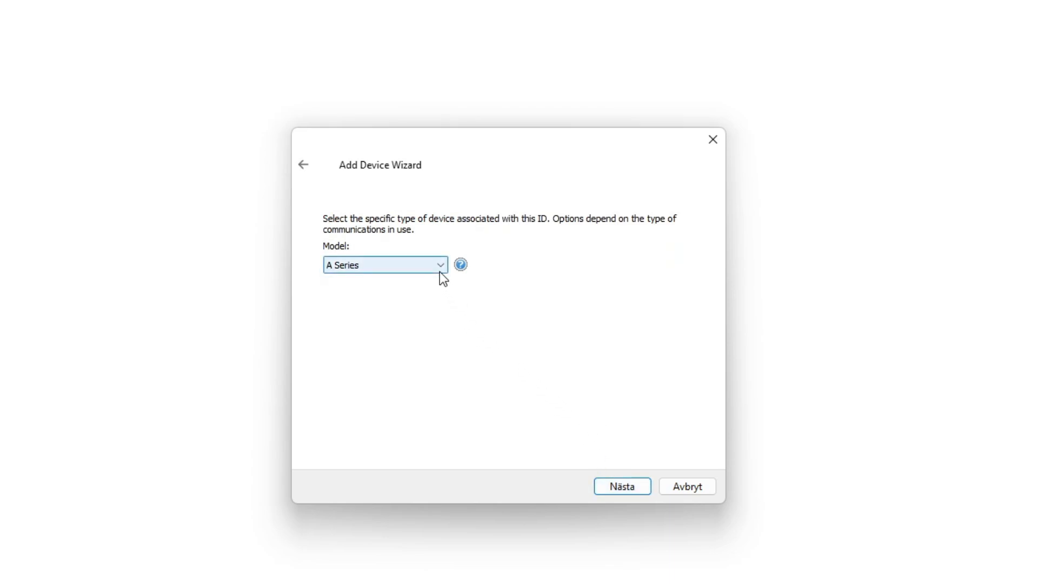
{"action": "left_click", "coordinate": [440, 264]}
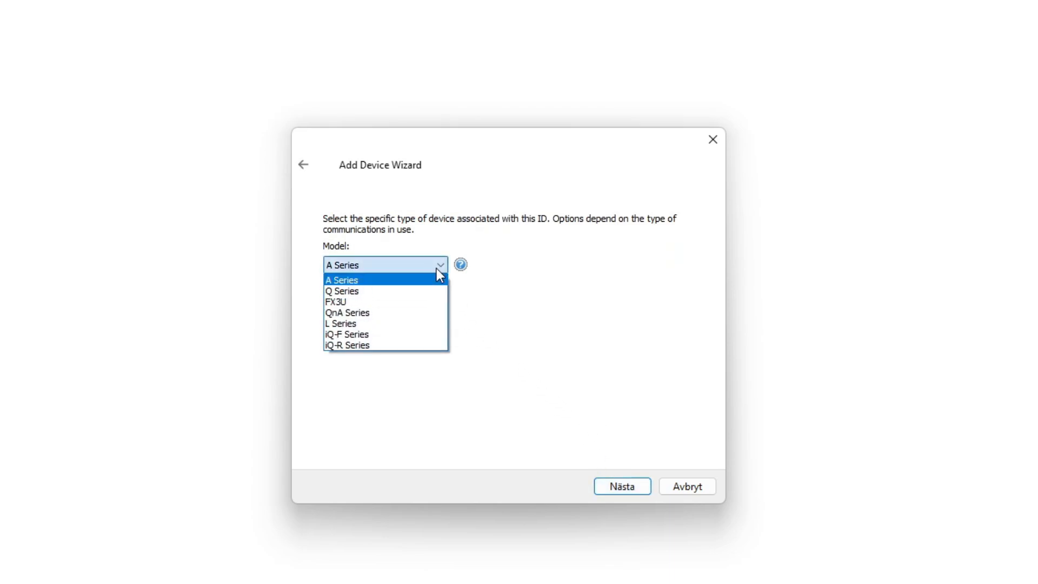
{"action": "mouse_move", "coordinate": [326, 308]}
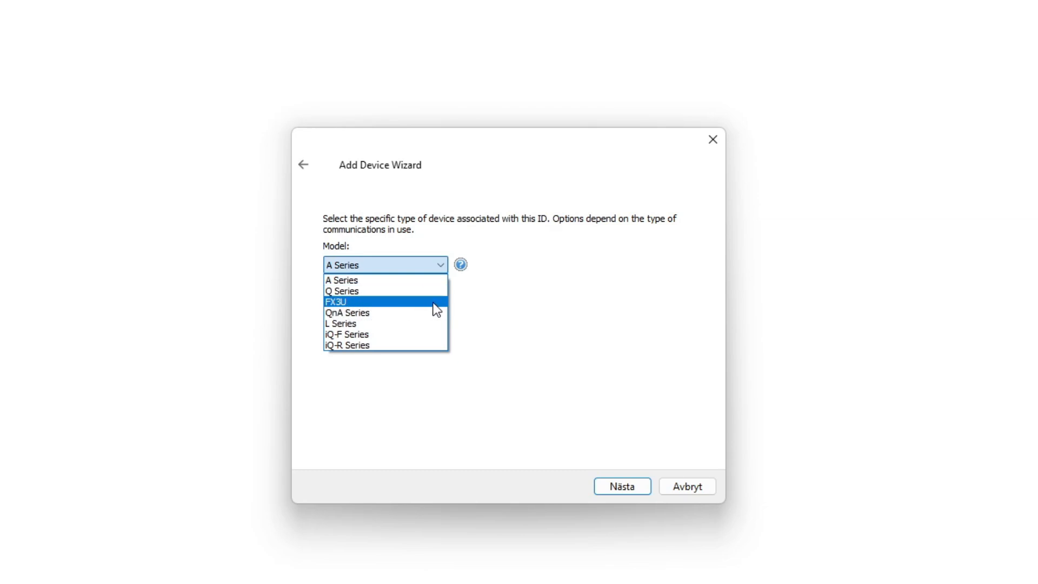
{"action": "left_click", "coordinate": [356, 301]}
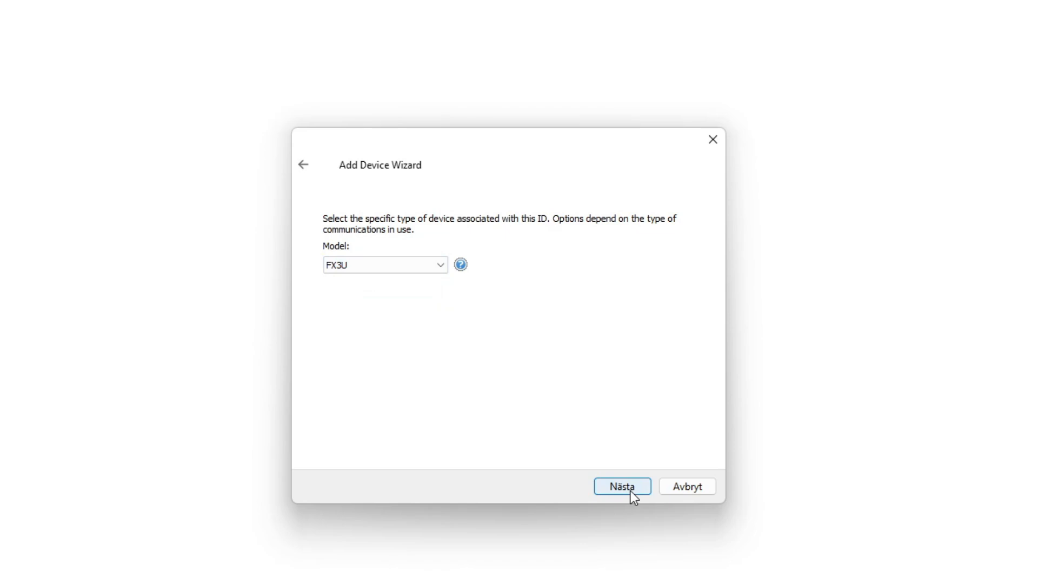
{"action": "left_click", "coordinate": [628, 486]}
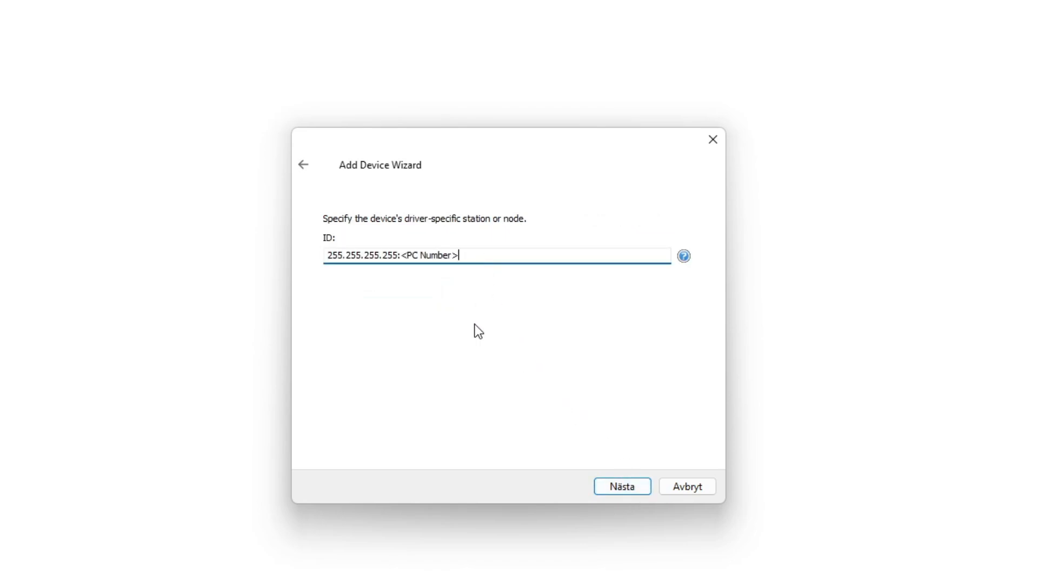
{"action": "mouse_move", "coordinate": [471, 327]}
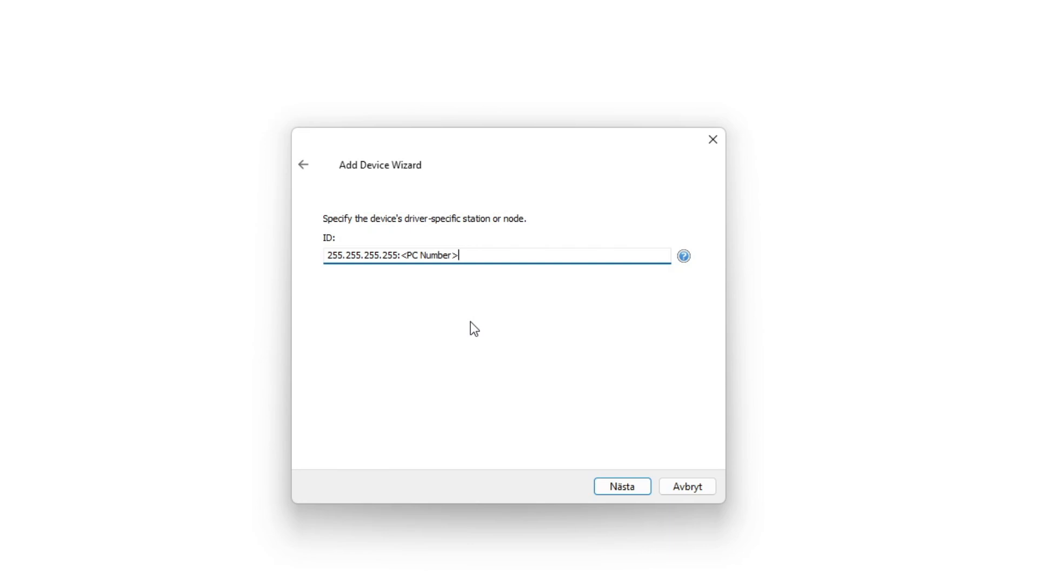
{"action": "mouse_move", "coordinate": [473, 315]}
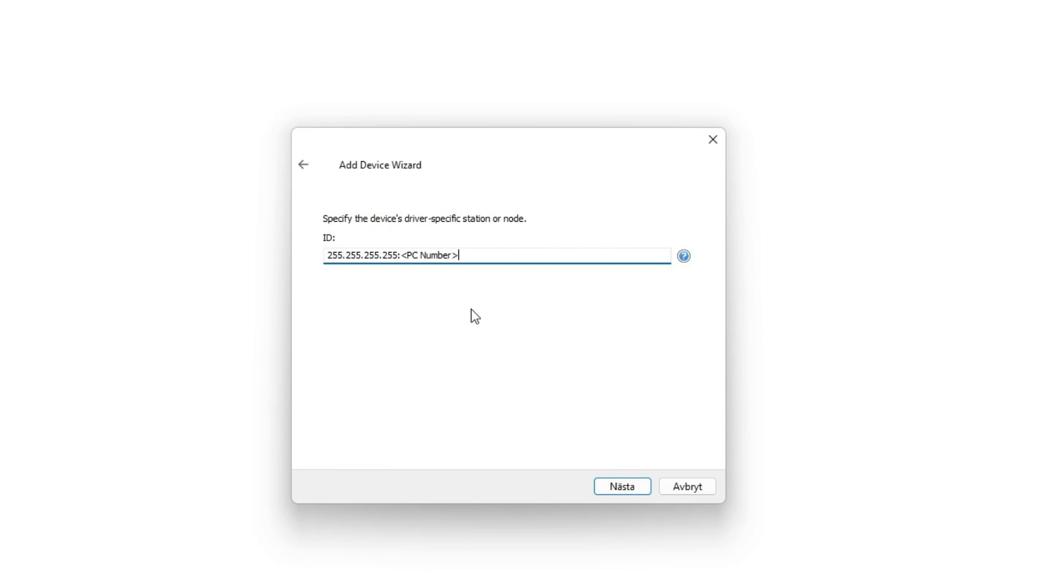
{"action": "mouse_move", "coordinate": [471, 310]}
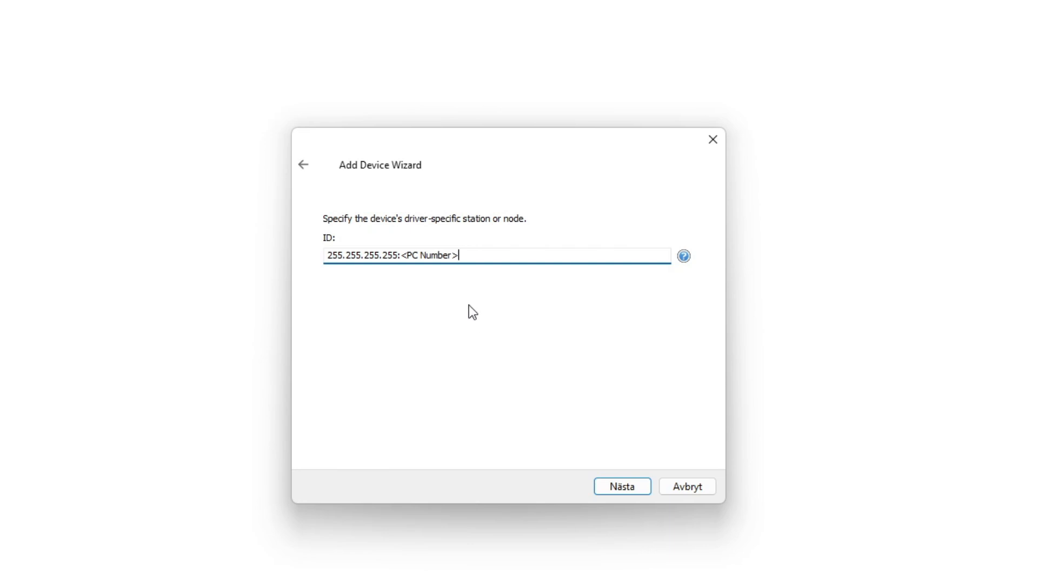
{"action": "mouse_move", "coordinate": [684, 256]}
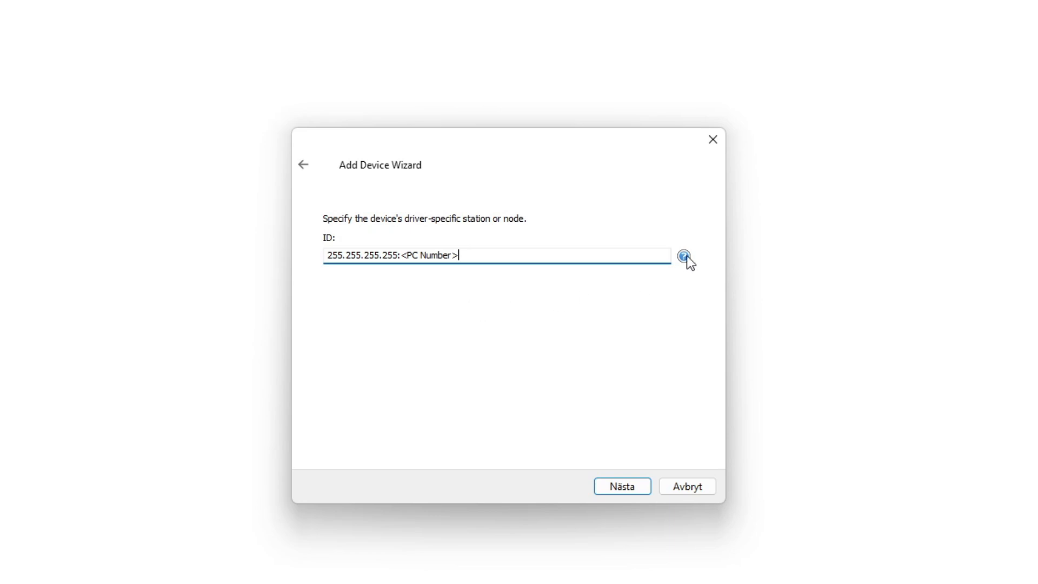
Bring up the driver help on the device ID format from the wizard's ID page.
{"action": "left_click", "coordinate": [682, 255]}
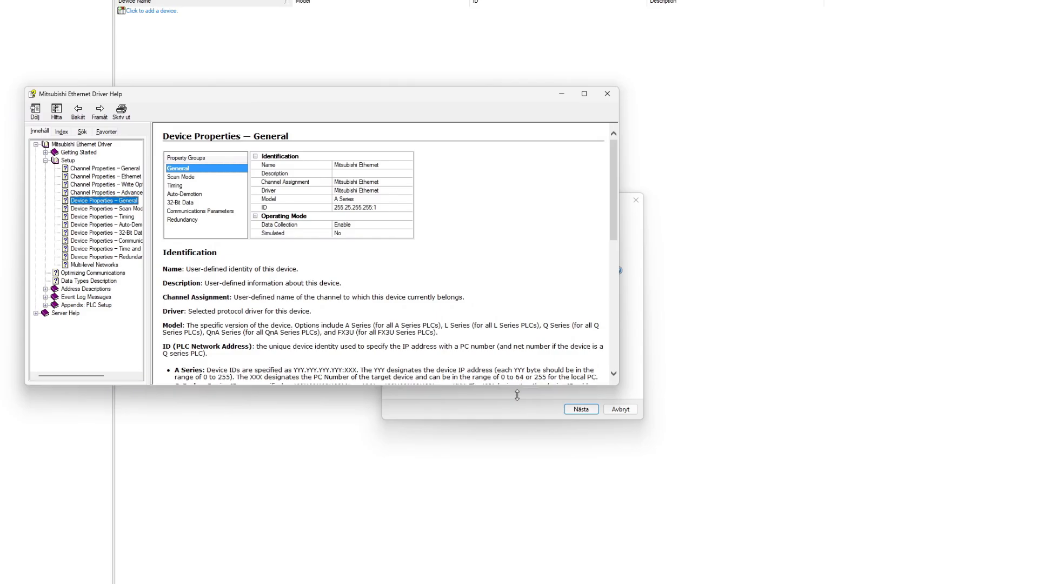
Scroll the help page to the ID formats, including FX3U's YYY.YYY.YYY.YYY:XXX form.
{"action": "scroll", "scroll_direction": "down", "scroll_amount": 3}
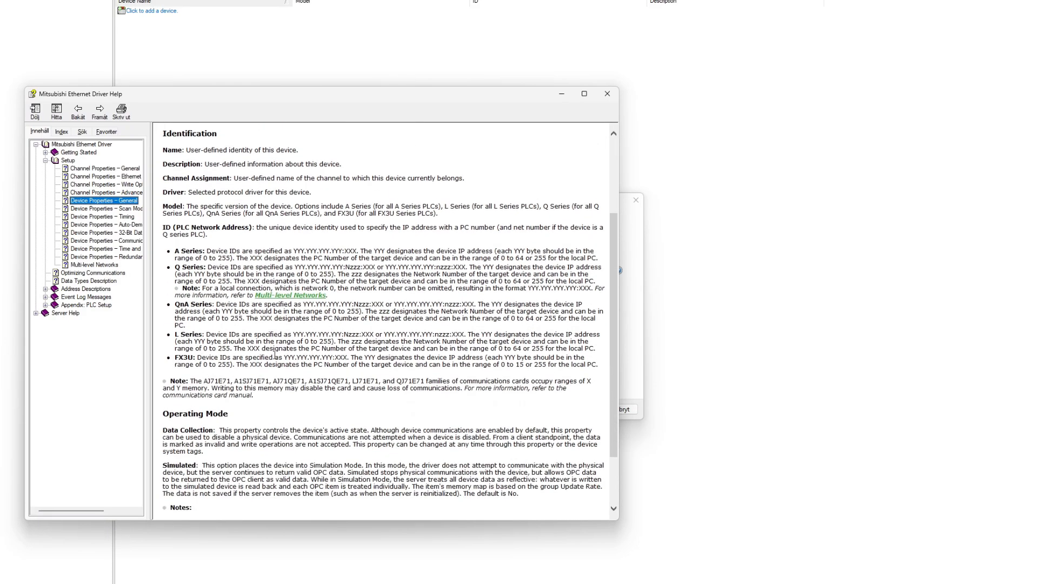
{"action": "mouse_move", "coordinate": [543, 357]}
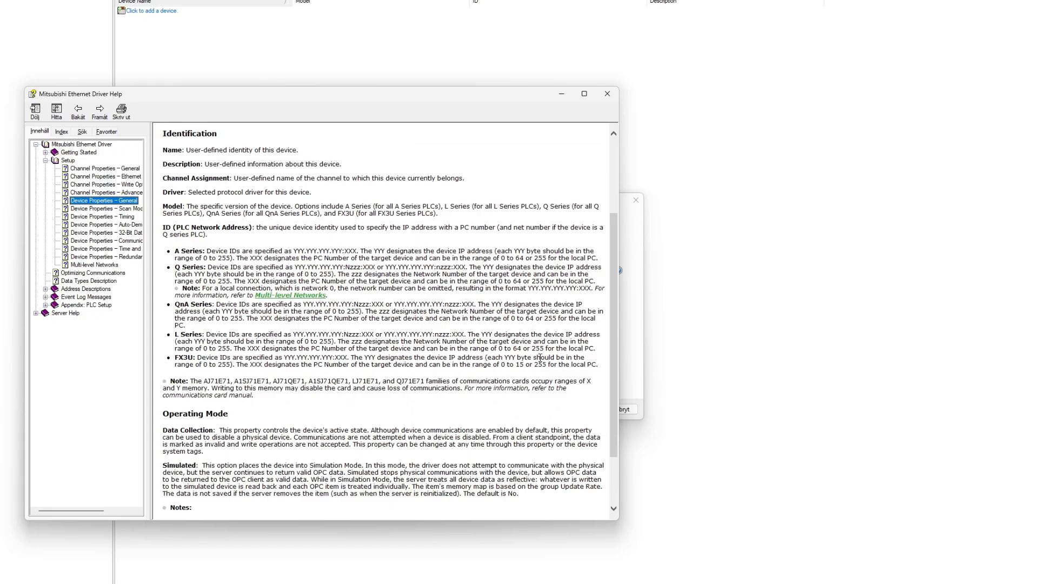
{"action": "mouse_move", "coordinate": [448, 382]}
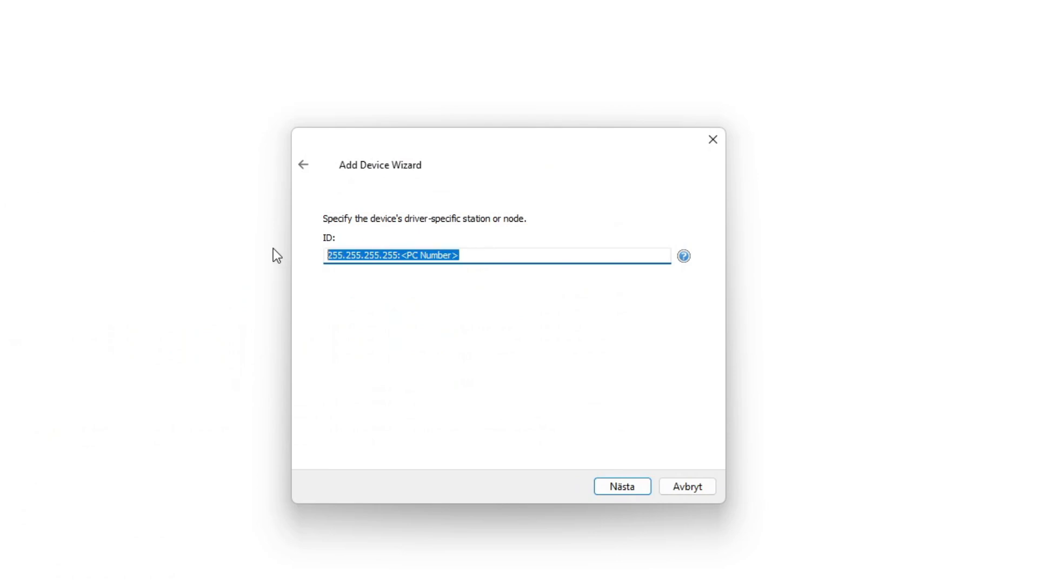
Set the device ID to 192.168.0.120:255 and accept default scan, timeout, demotion and word-order settings.
{"action": "type", "text": "192.168"}
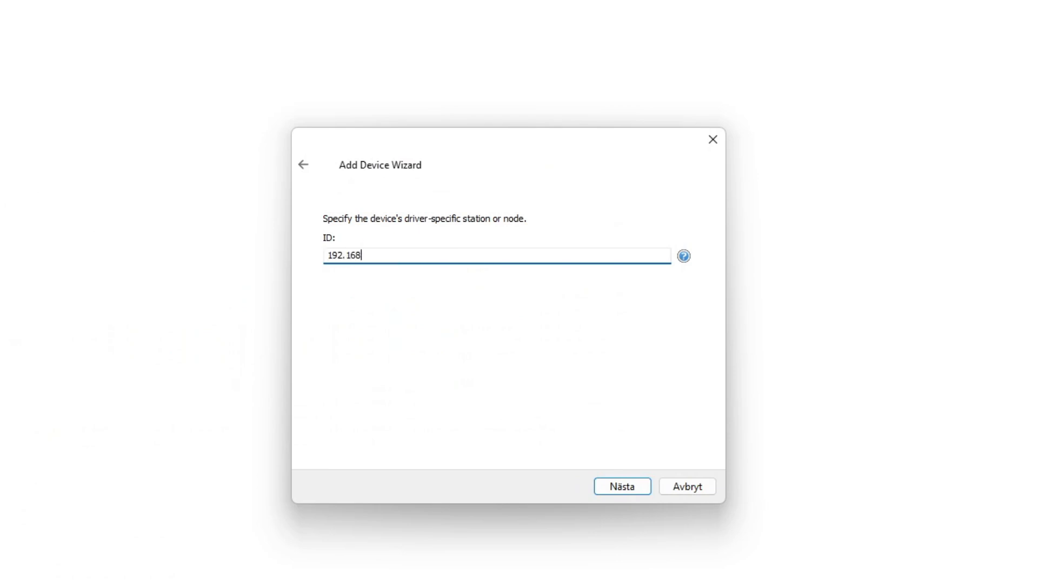
{"action": "type", "text": ".0.120:255"}
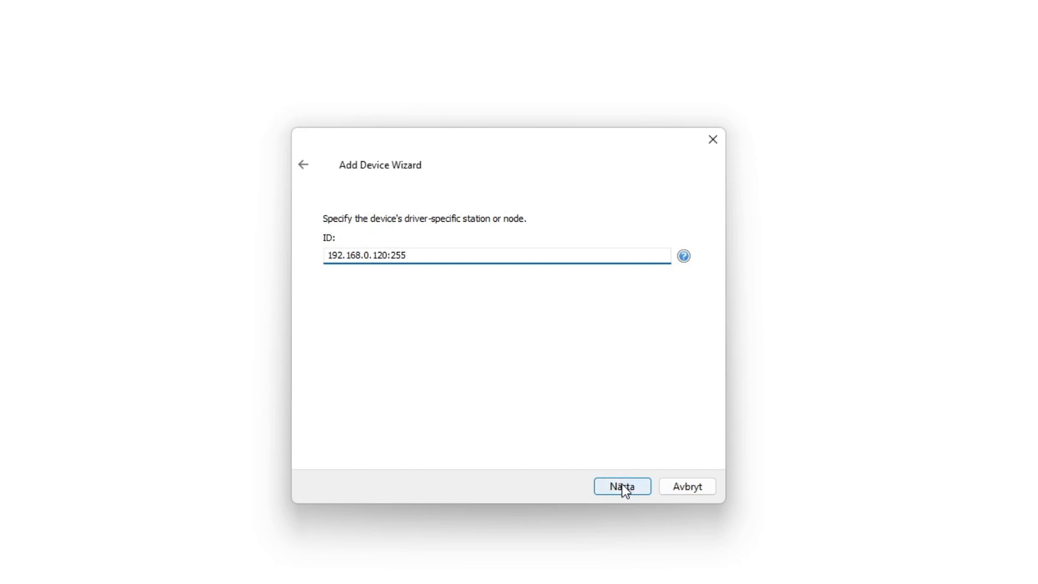
{"action": "left_click", "coordinate": [622, 486]}
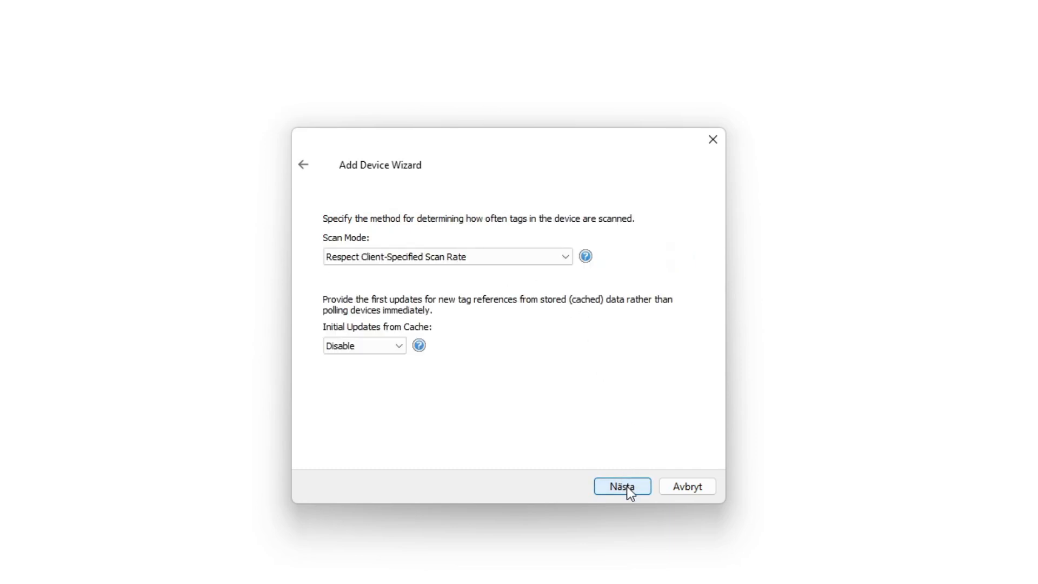
{"action": "left_click", "coordinate": [622, 485]}
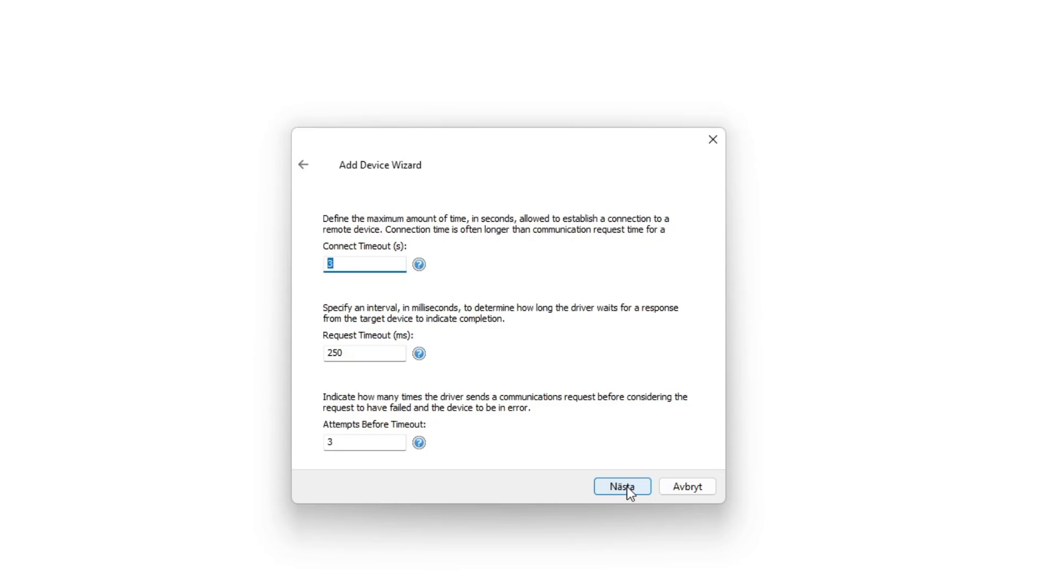
{"action": "left_click", "coordinate": [621, 486]}
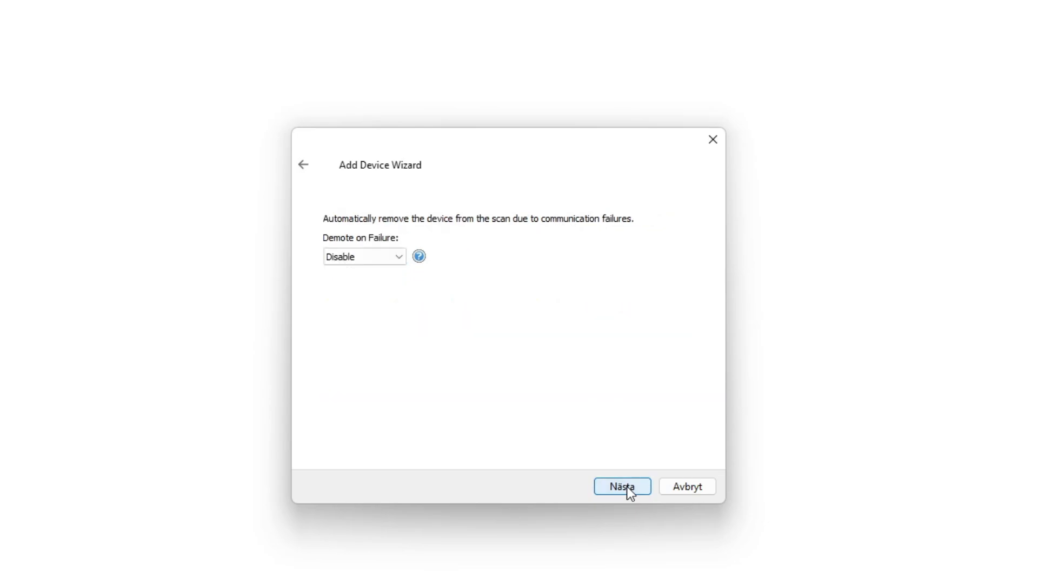
{"action": "left_click", "coordinate": [626, 485]}
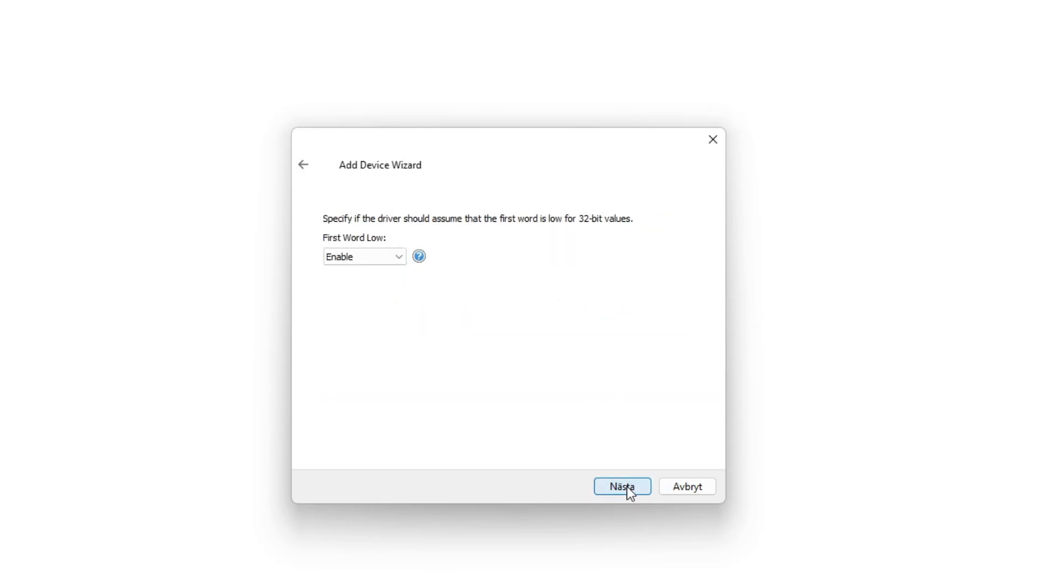
{"action": "left_click", "coordinate": [627, 487]}
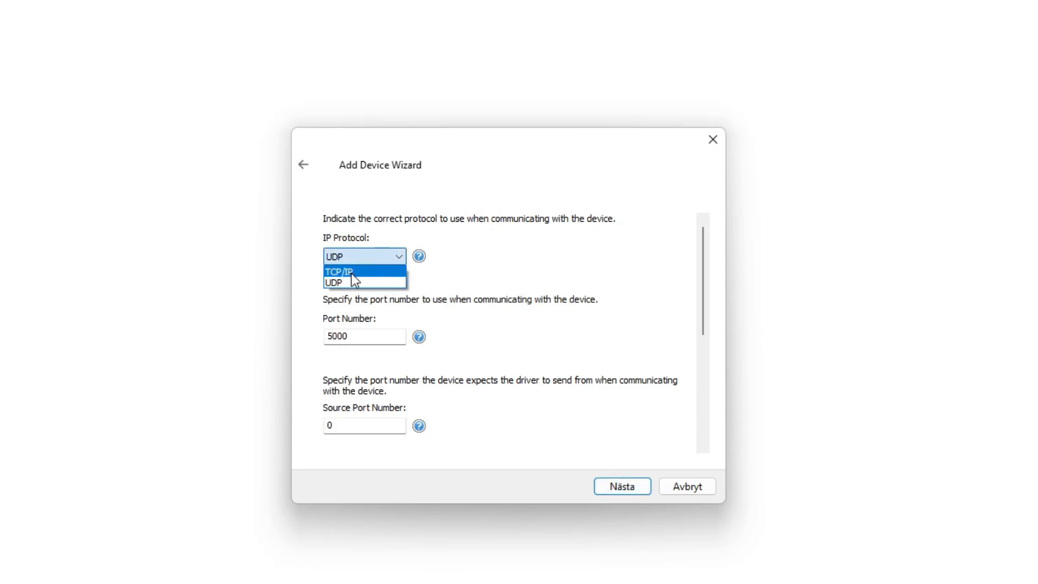
Switch the IP protocol to TCP/IP on port 5001 and finish creating PLC1.
{"action": "left_click", "coordinate": [340, 270]}
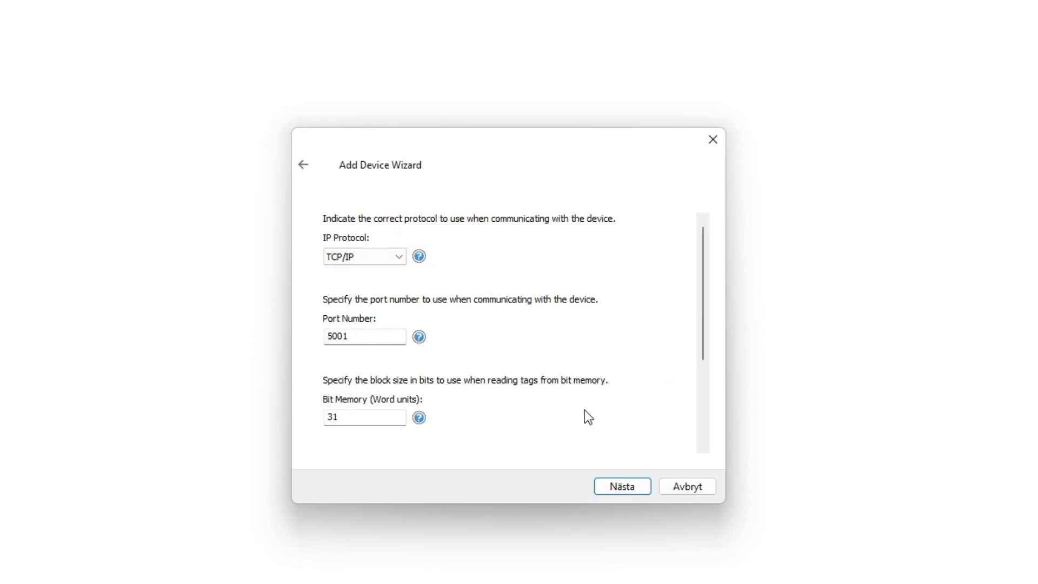
{"action": "left_click", "coordinate": [622, 486]}
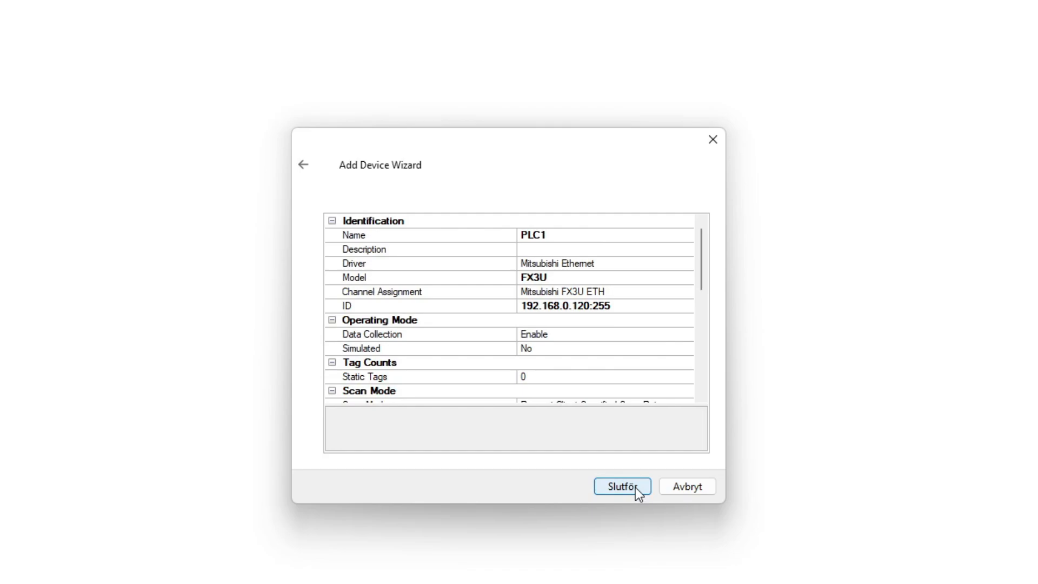
{"action": "scroll", "scroll_direction": "down", "scroll_amount": 3}
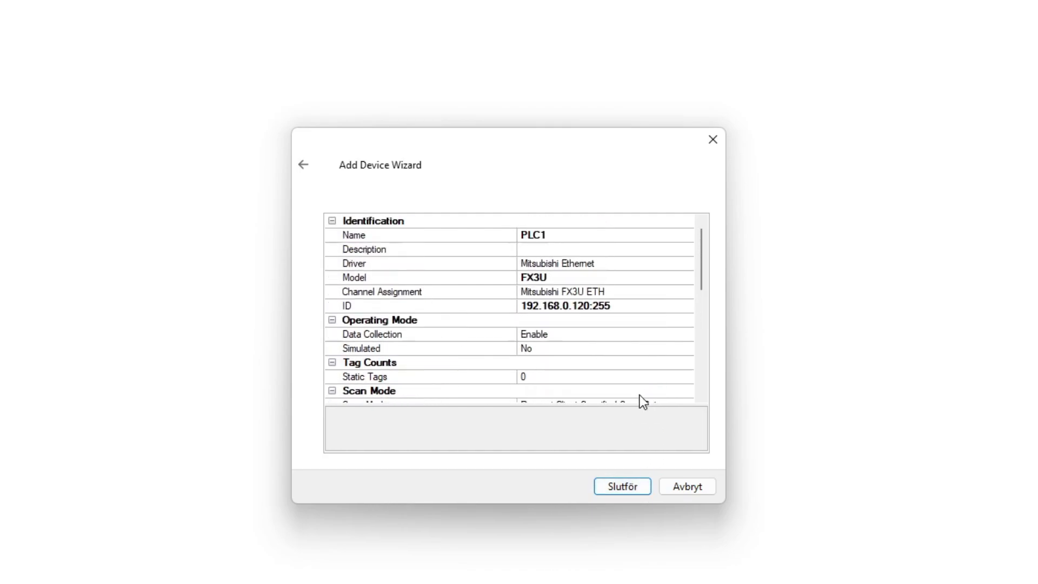
{"action": "left_click", "coordinate": [622, 486]}
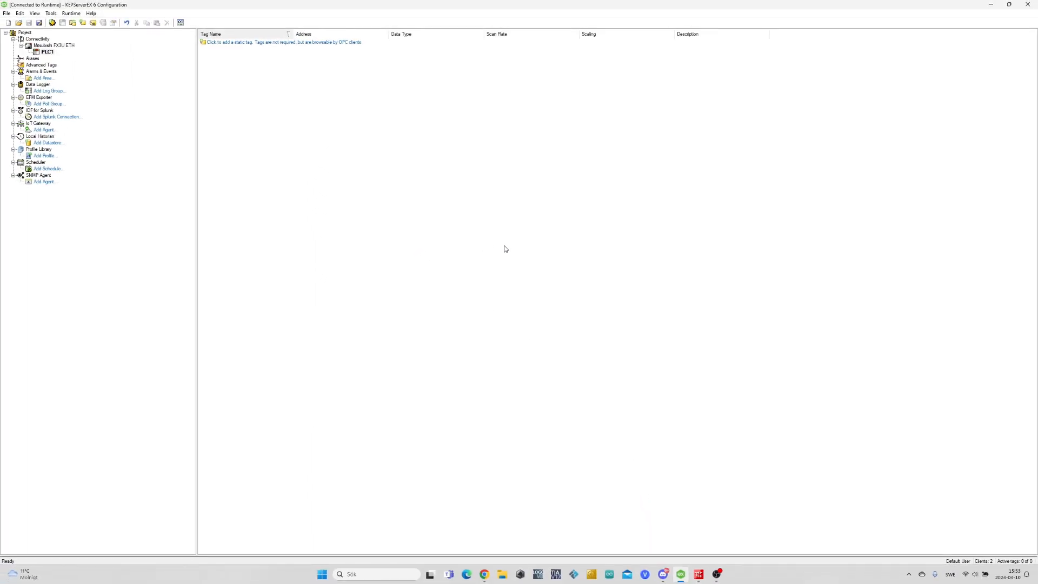
{"action": "mouse_move", "coordinate": [61, 55]}
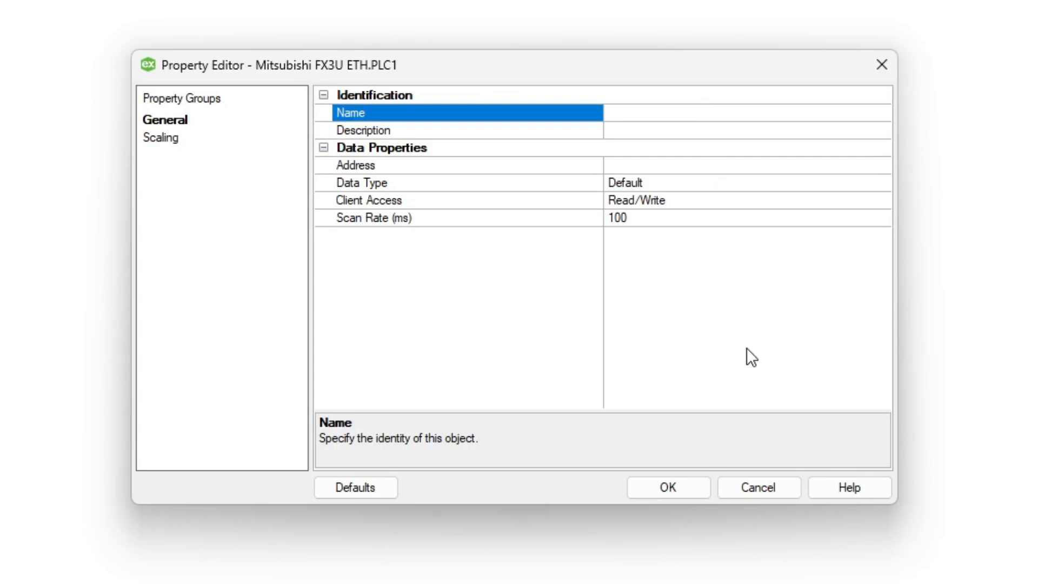
Create tag Tag0 at address M0 on PLC1.
{"action": "type", "text": "Tag0"}
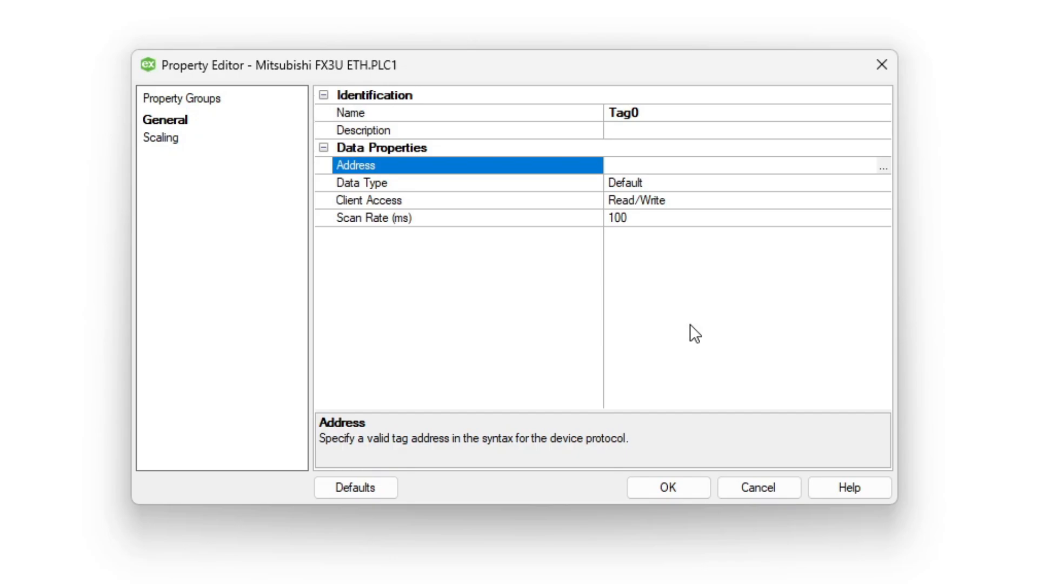
{"action": "type", "text": "M0"}
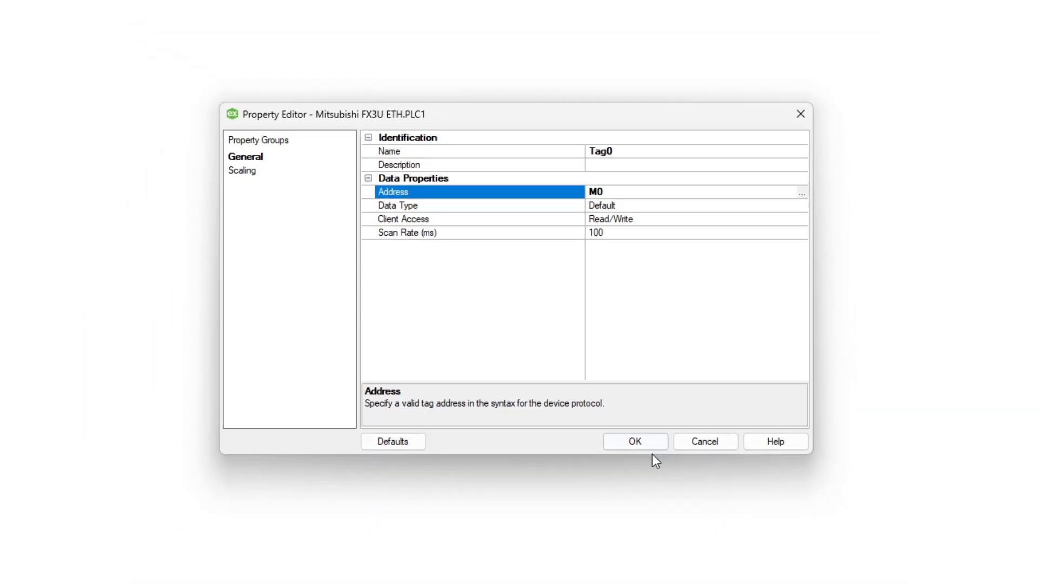
{"action": "left_click", "coordinate": [635, 441]}
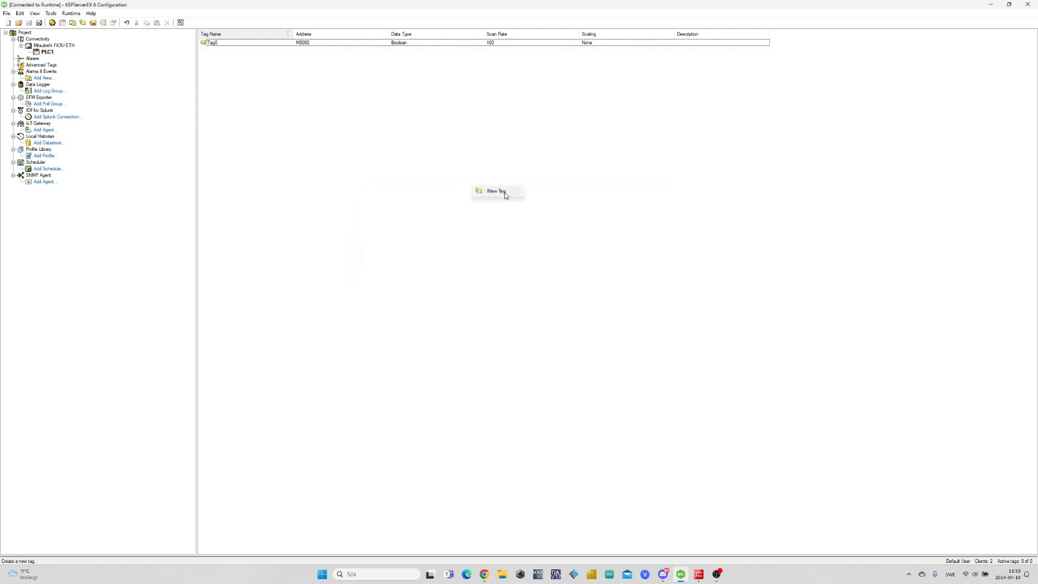
Create Tag1 at M0001 and start a third tag, Tag2, editing its address.
{"action": "left_click", "coordinate": [497, 190]}
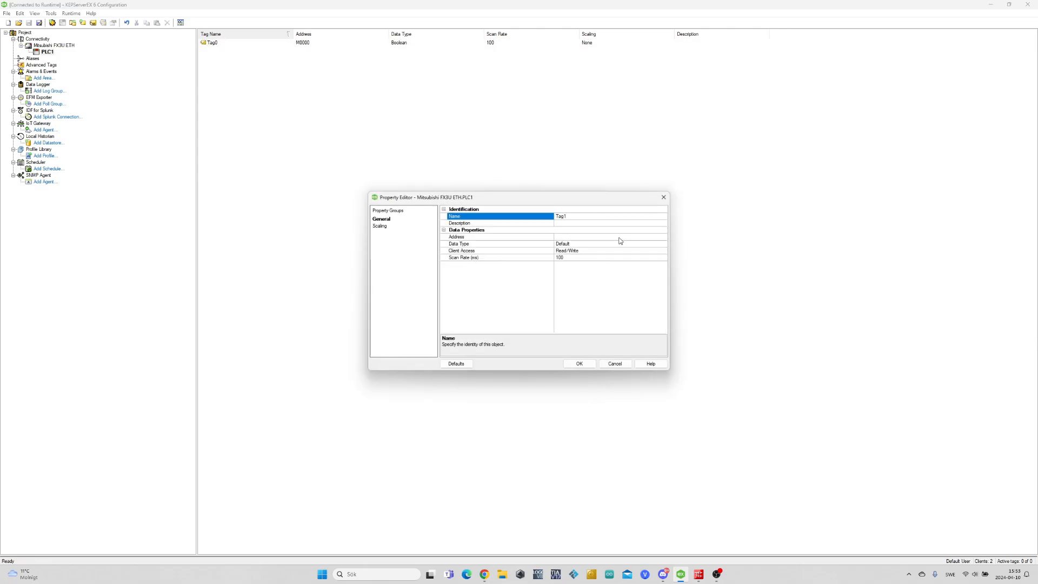
{"action": "left_click", "coordinate": [580, 363]}
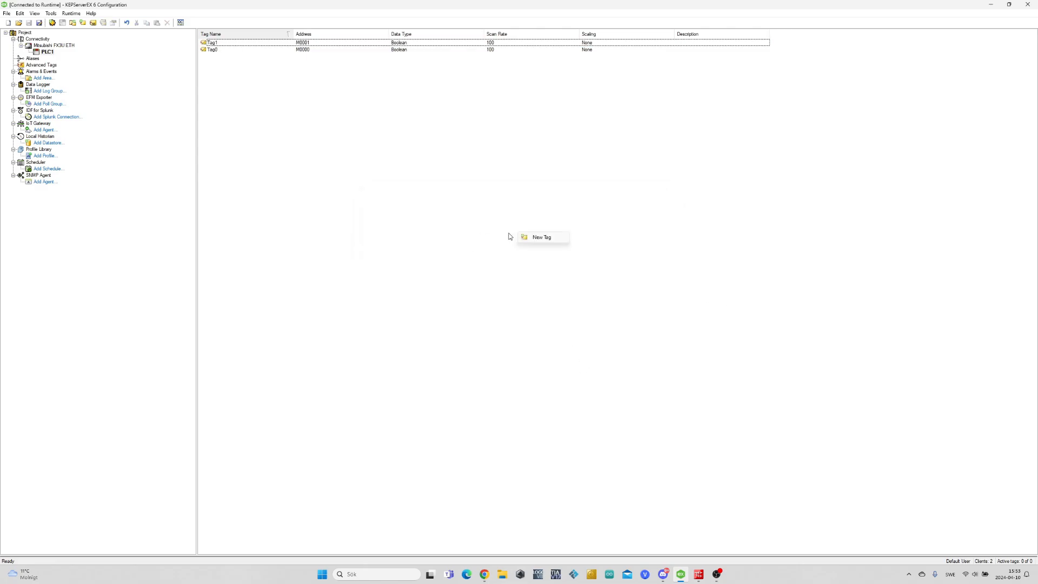
{"action": "left_click", "coordinate": [541, 237]}
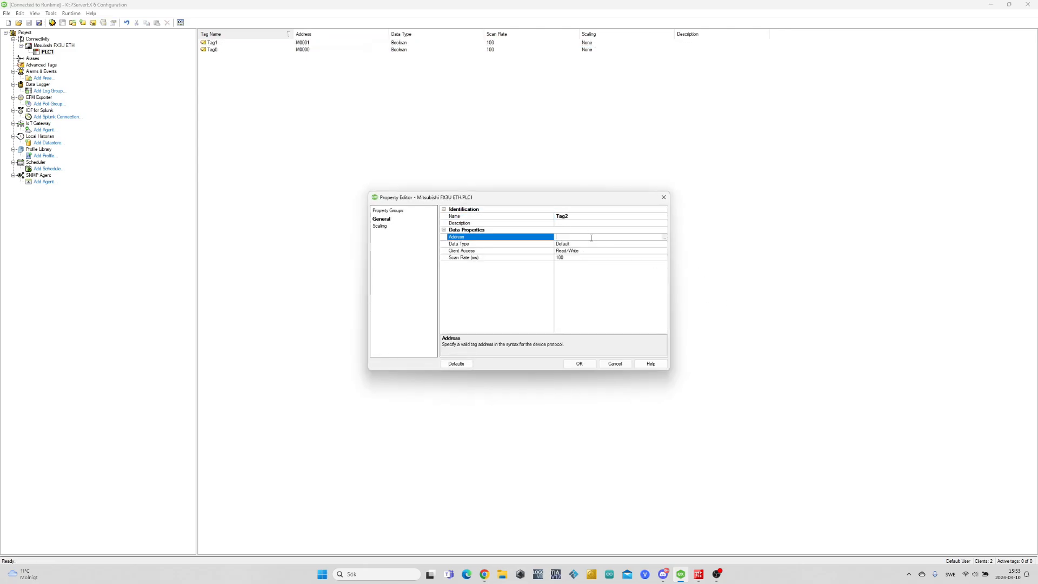
{"action": "left_click", "coordinate": [579, 364]}
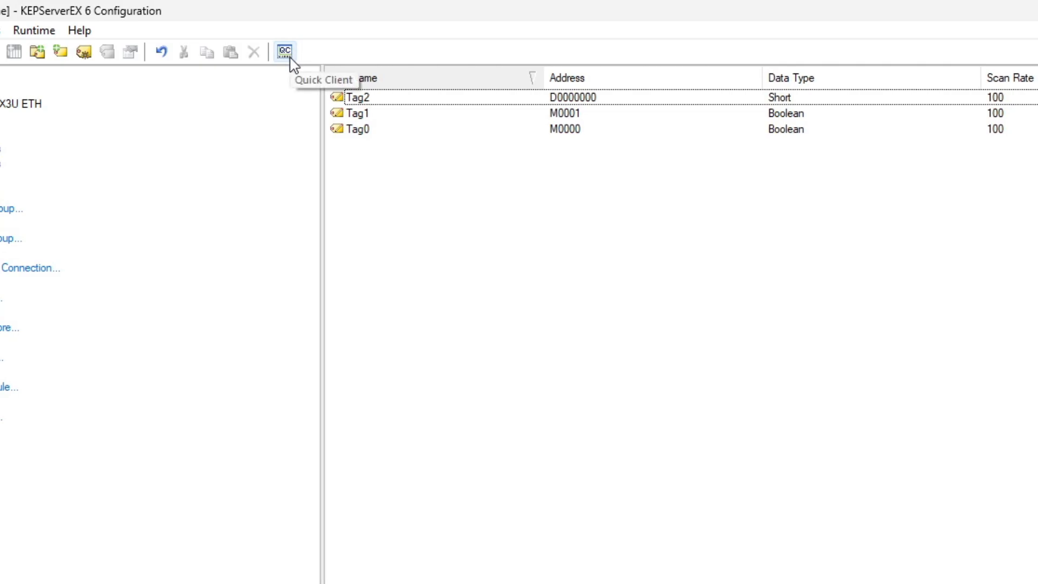
Launch OPC Quick Client and show the PLC1 group's three tags reading 0 with Good quality.
{"action": "left_click", "coordinate": [284, 52]}
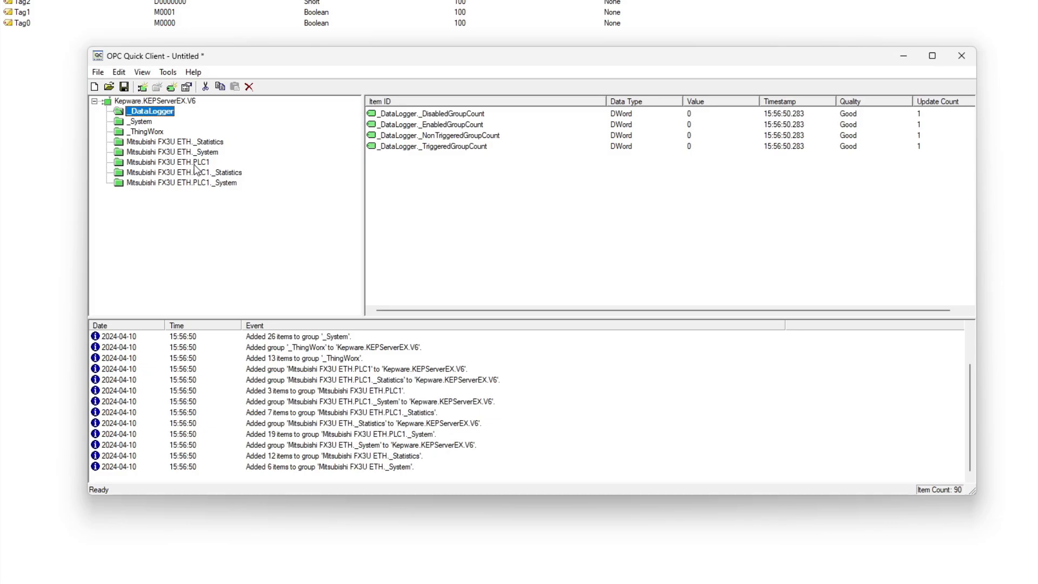
{"action": "left_click", "coordinate": [167, 162]}
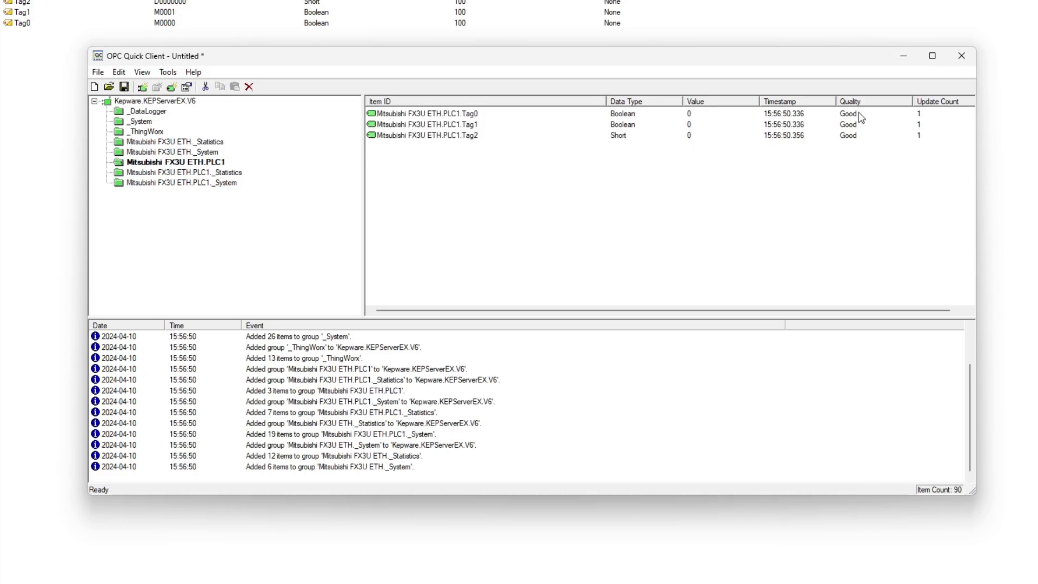
{"action": "mouse_move", "coordinate": [827, 166]}
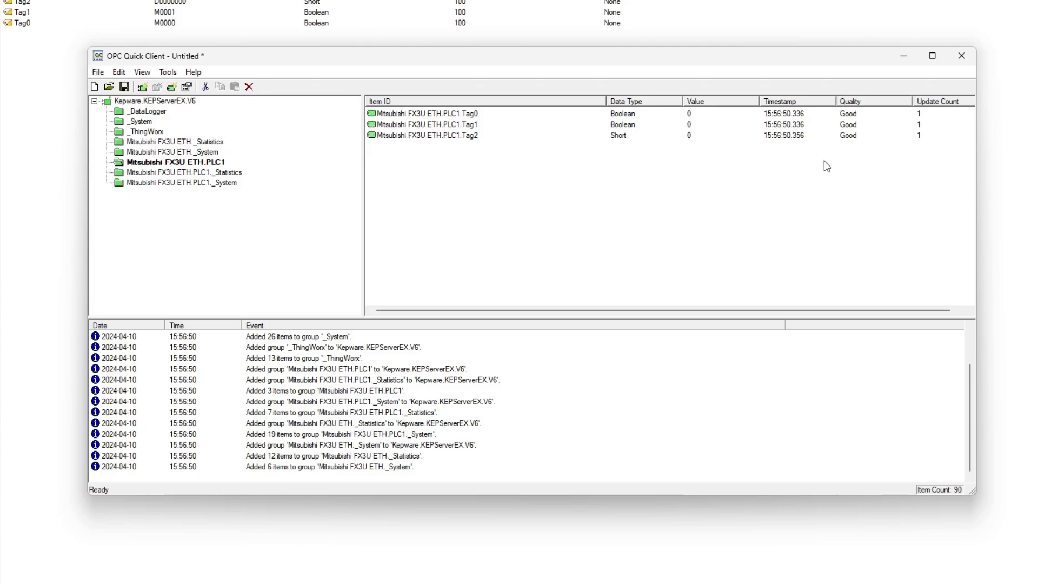
{"action": "mouse_move", "coordinate": [603, 233]}
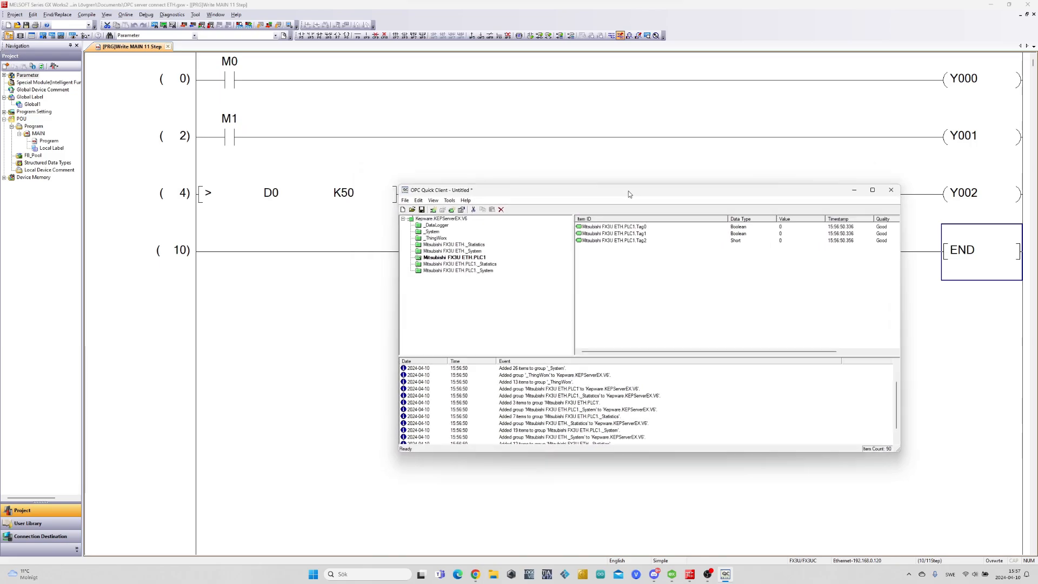
Move Quick Client aside for GX Works2 live monitoring of D0, then bring it back.
{"action": "left_click_drag", "start_coordinate": [628, 190], "coordinate": [748, 289]}
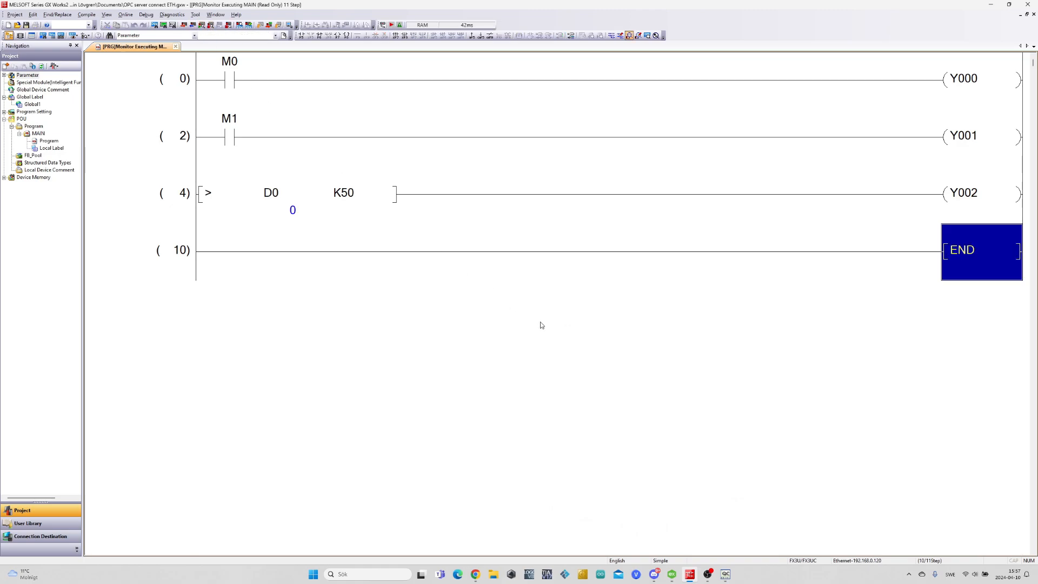
{"action": "left_click", "coordinate": [725, 574]}
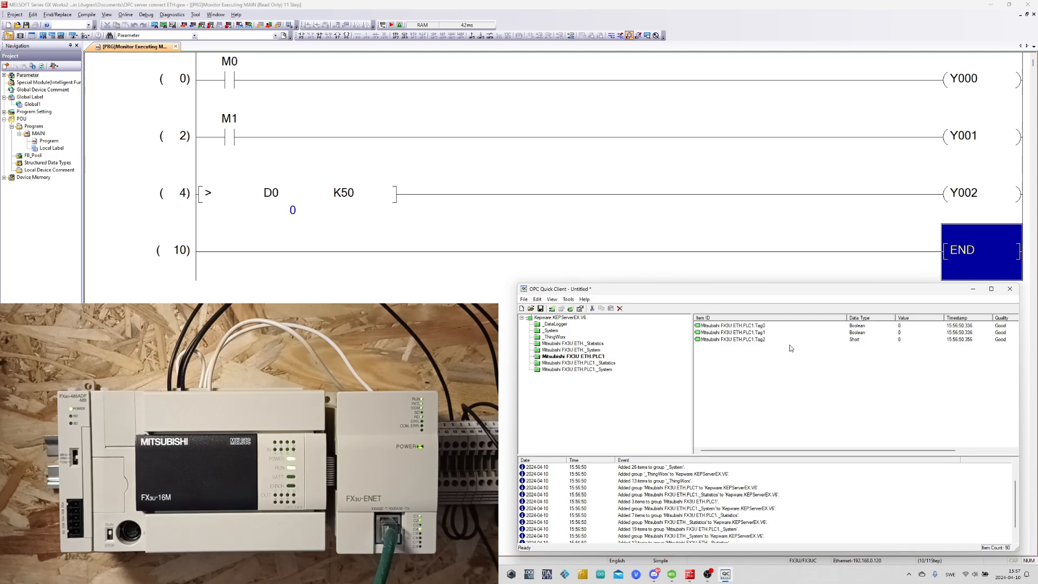
Write 1 to Tag0 asynchronously so M0 turns on and Y000 energizes.
{"action": "left_click", "coordinate": [742, 326]}
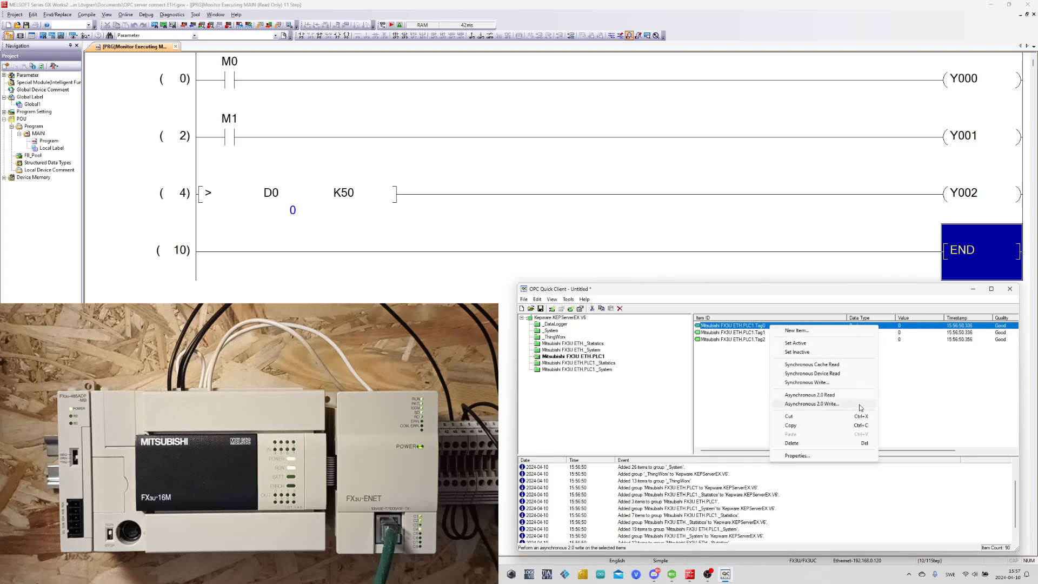
{"action": "left_click", "coordinate": [811, 403]}
{"action": "type", "text": "1"}
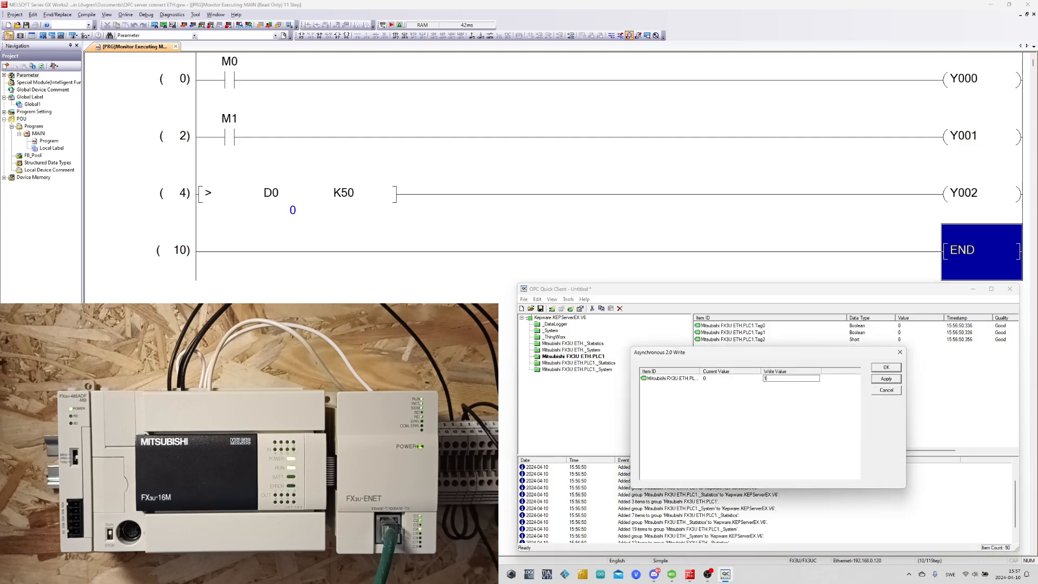
{"action": "left_click", "coordinate": [885, 378]}
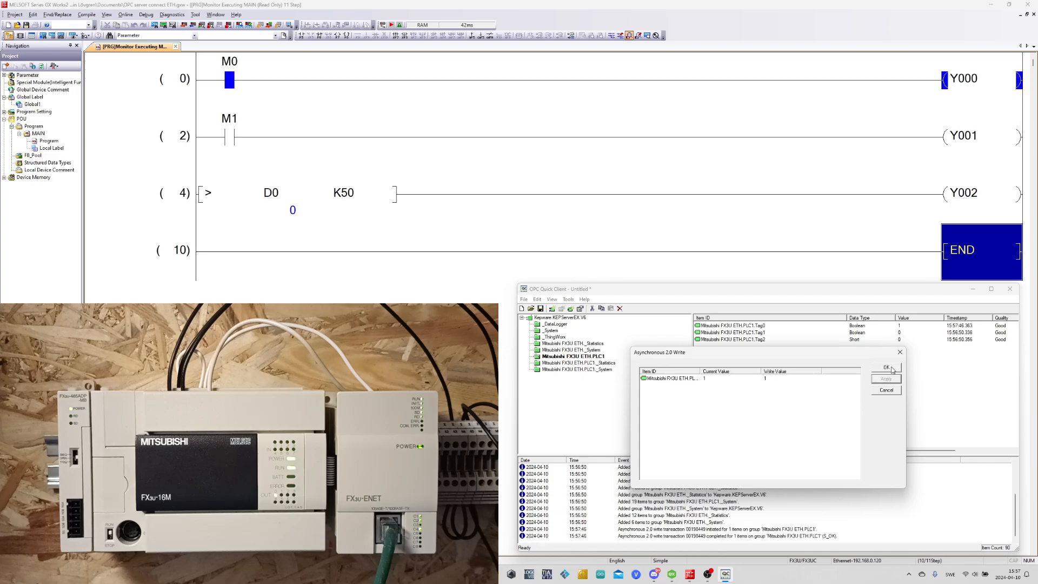
{"action": "left_click", "coordinate": [885, 368]}
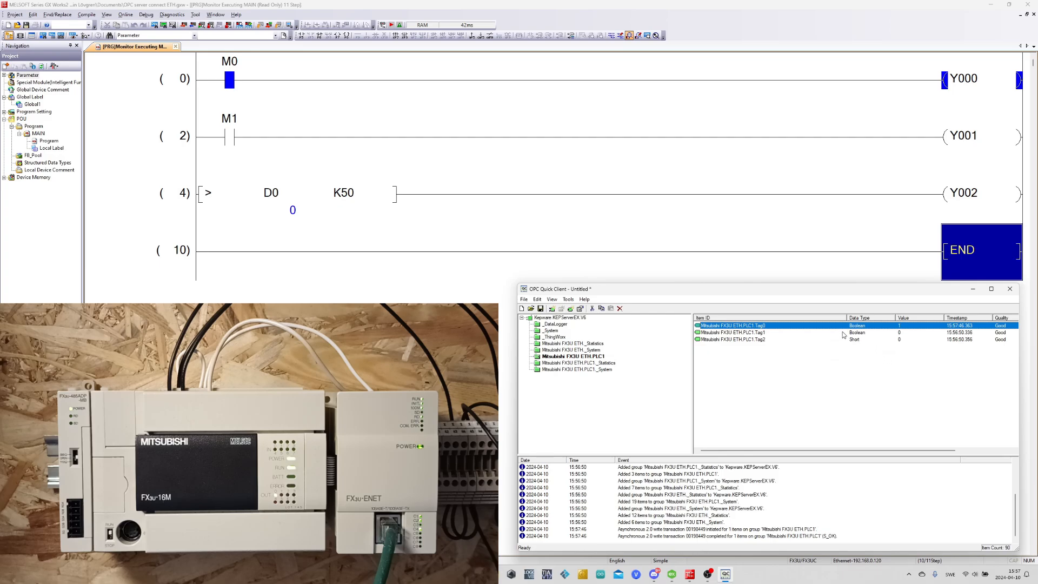
Write 1 to Tag1 asynchronously so M1 turns on and Y001 energizes.
{"action": "right_click", "coordinate": [747, 332]}
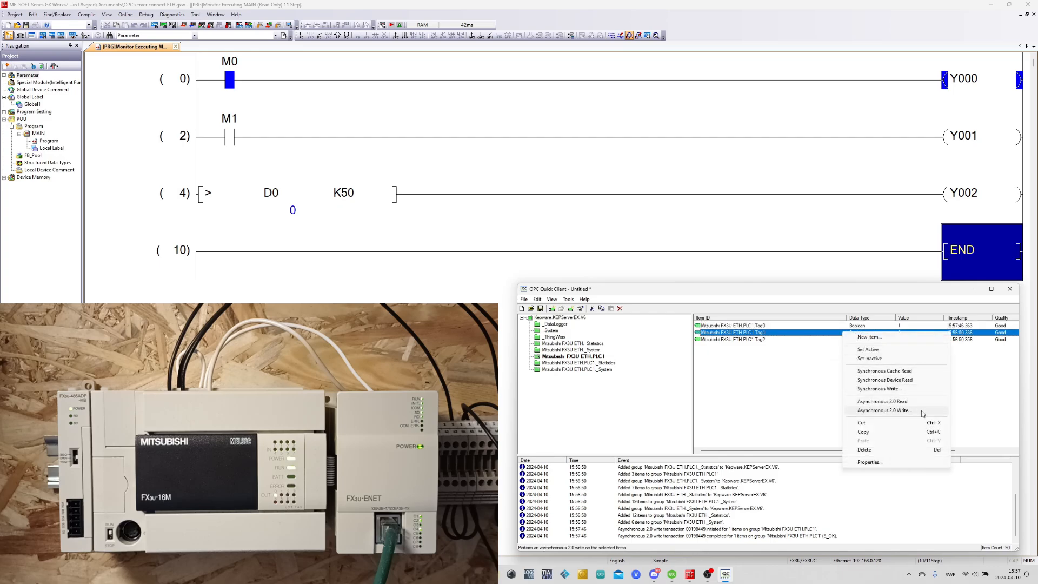
{"action": "left_click", "coordinate": [885, 409]}
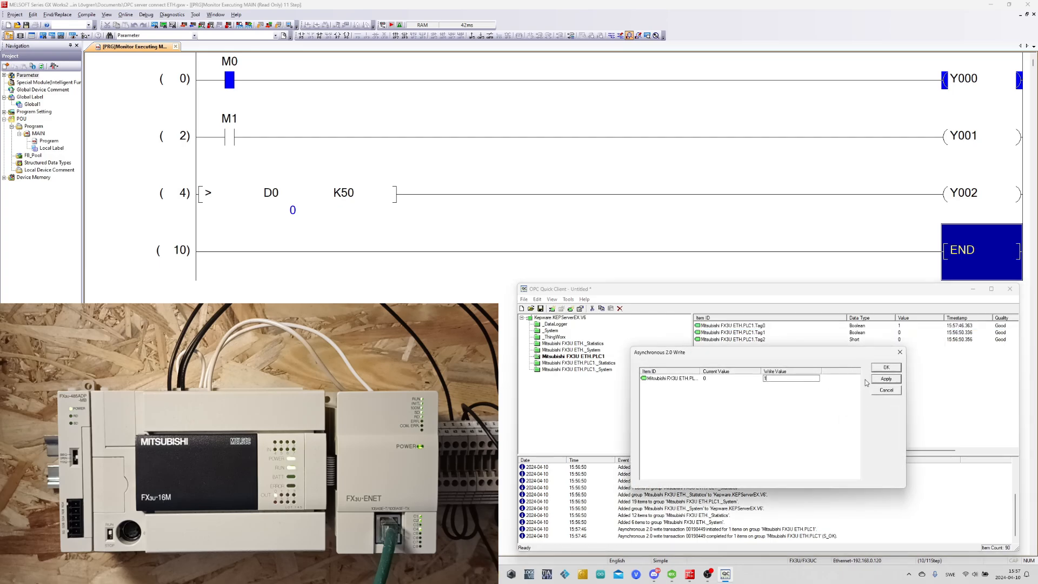
{"action": "left_click", "coordinate": [886, 379]}
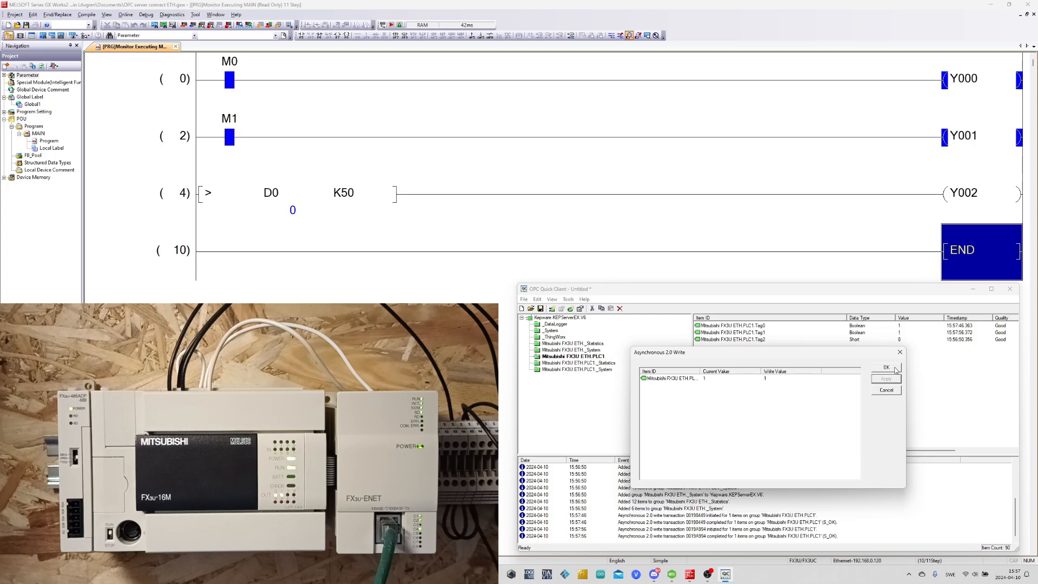
{"action": "left_click", "coordinate": [886, 368]}
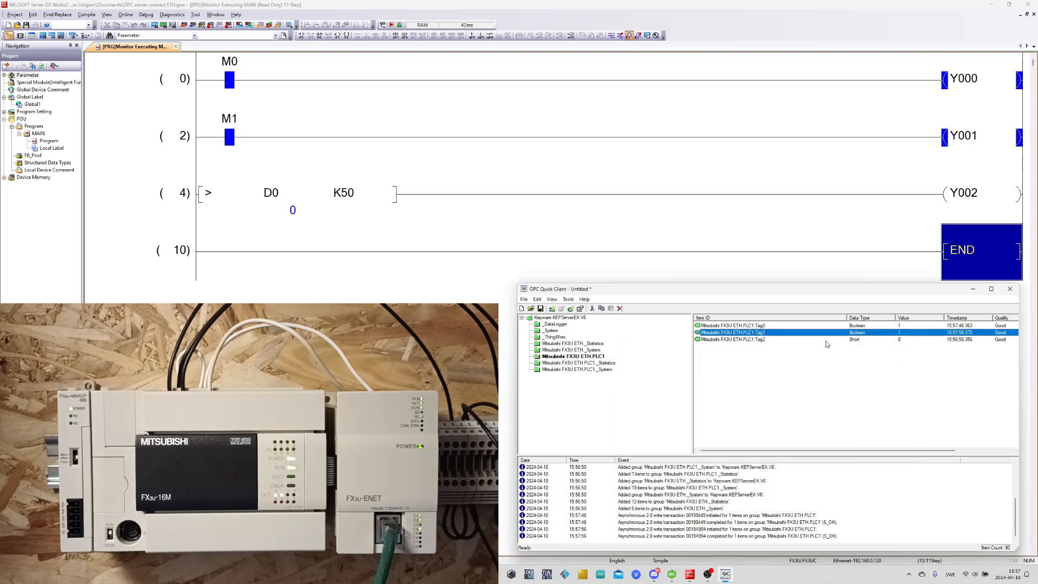
Write 70 to Tag2 asynchronously so D0 takes the value 70.
{"action": "right_click", "coordinate": [732, 338]}
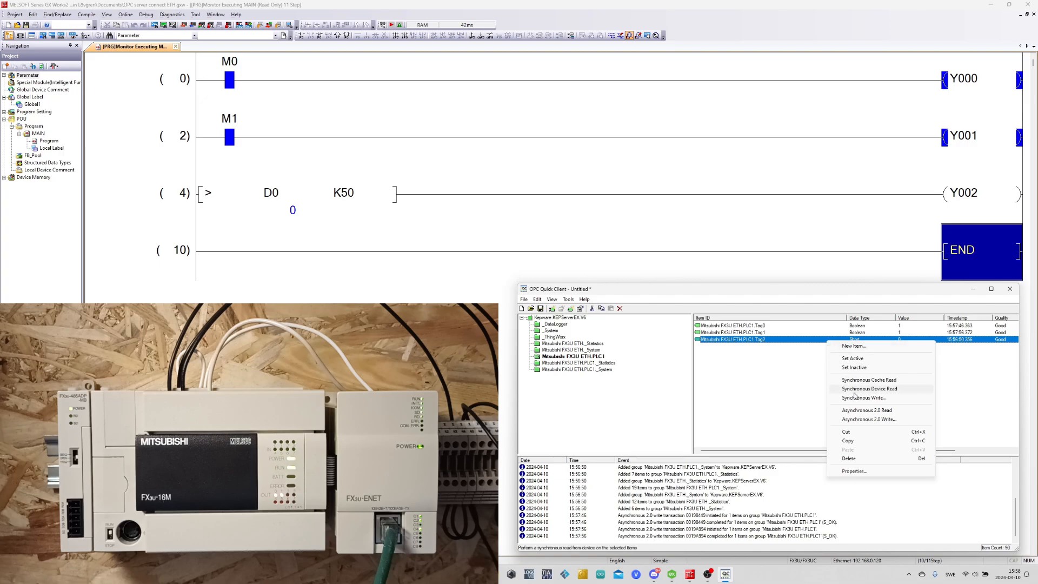
{"action": "left_click", "coordinate": [861, 419]}
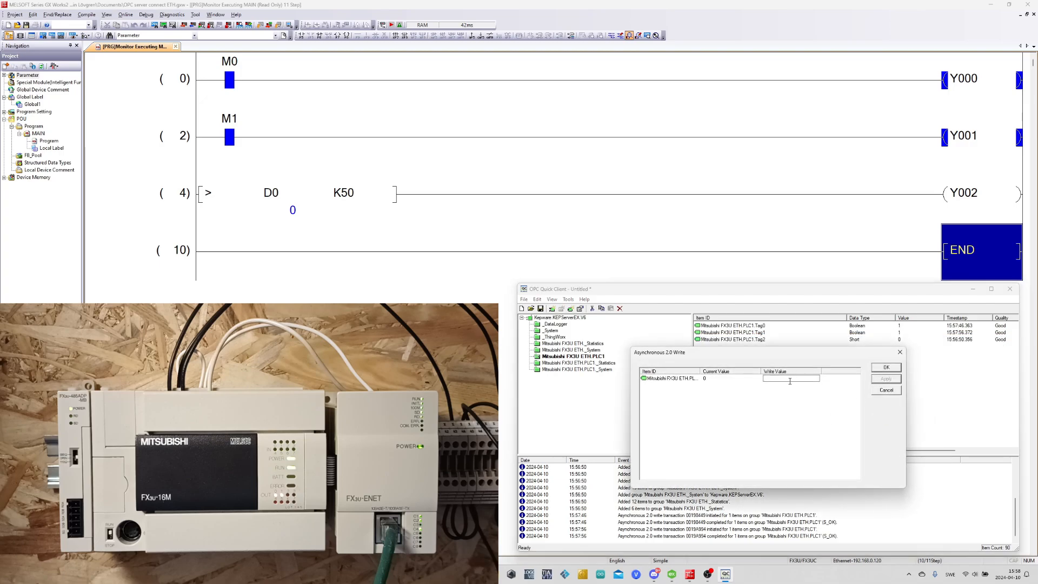
{"action": "type", "text": "70"}
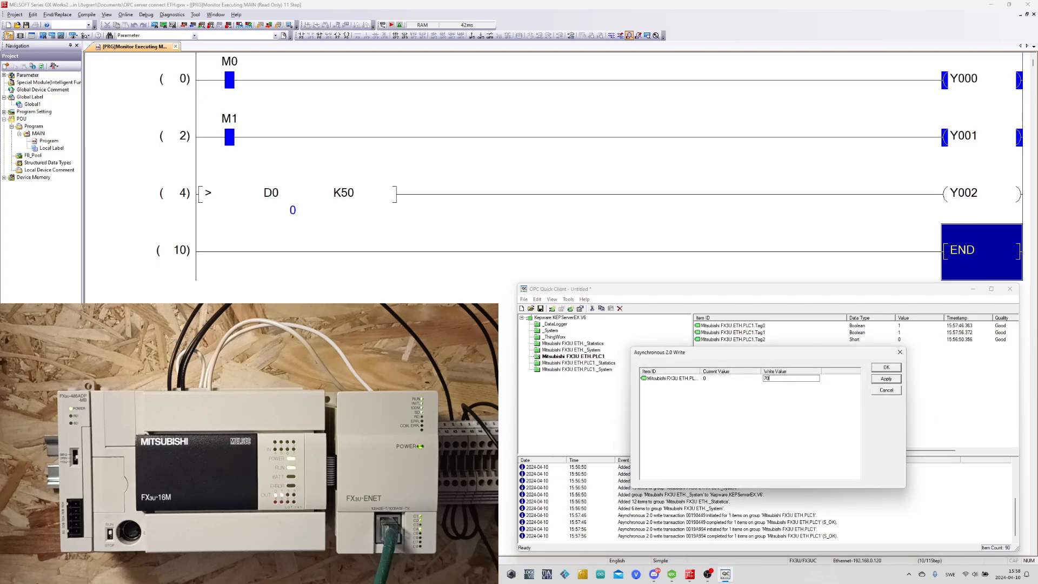
{"action": "left_click", "coordinate": [885, 378]}
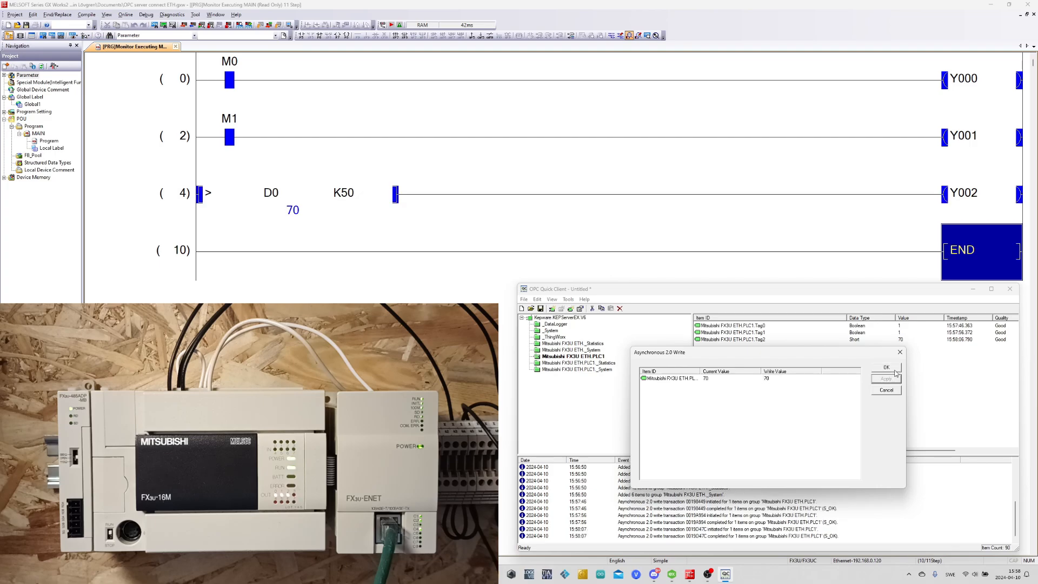
{"action": "left_click", "coordinate": [885, 366]}
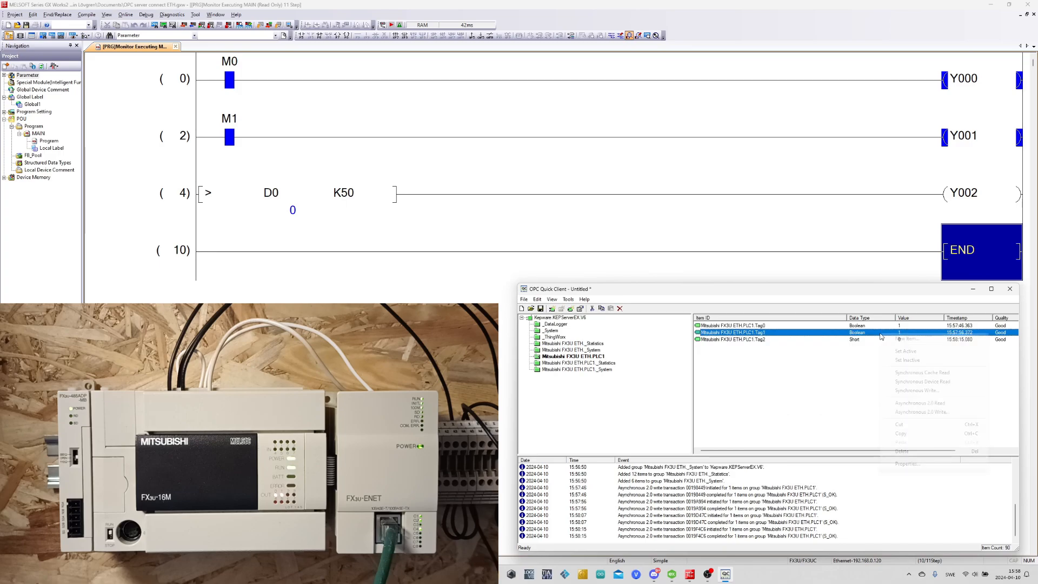
Write 0 to Tag1 asynchronously so M1 and Y001 drop out.
{"action": "left_click", "coordinate": [923, 411]}
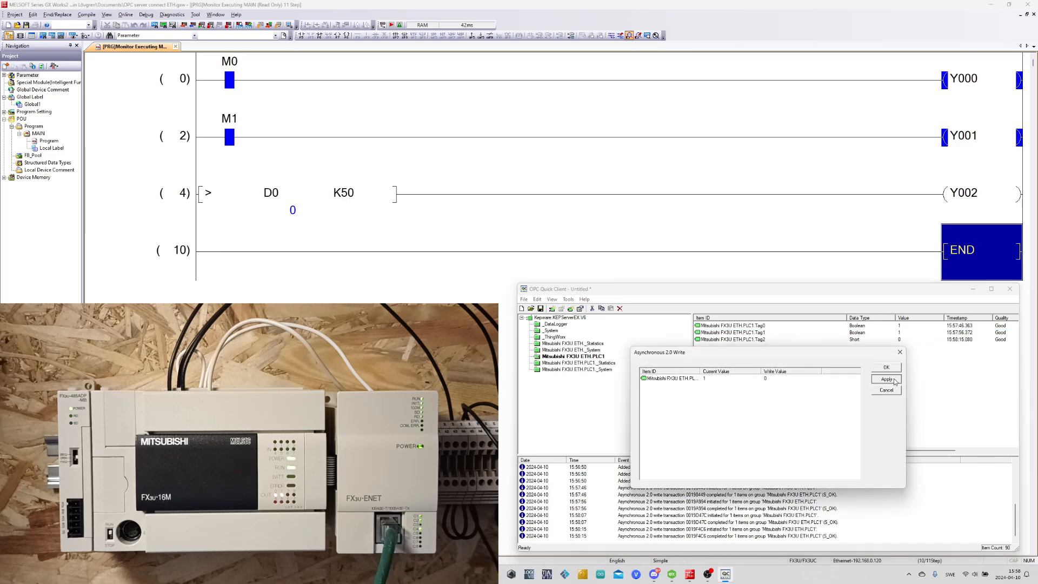
{"action": "left_click", "coordinate": [886, 379]}
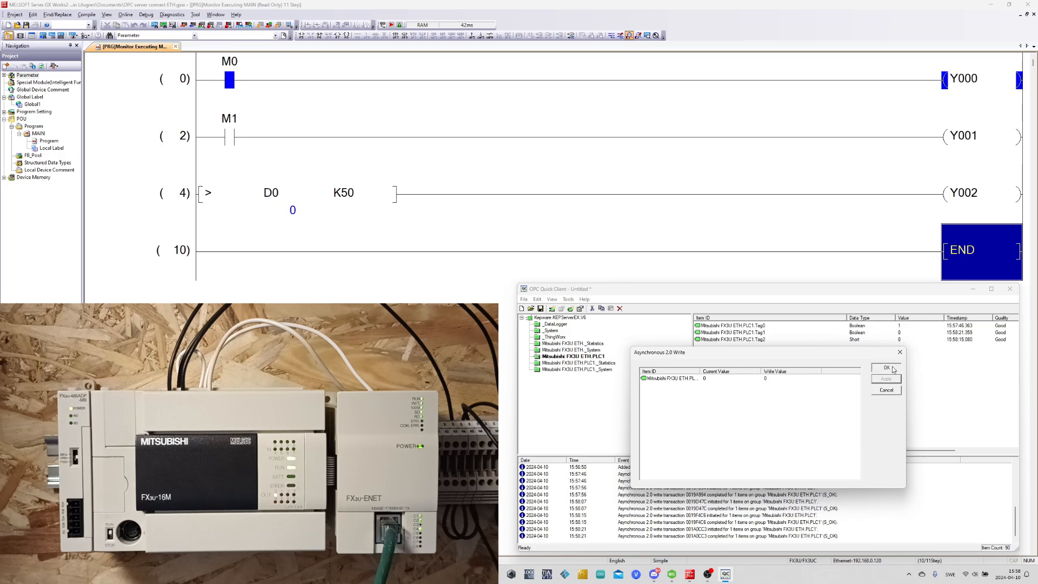
{"action": "left_click", "coordinate": [884, 367]}
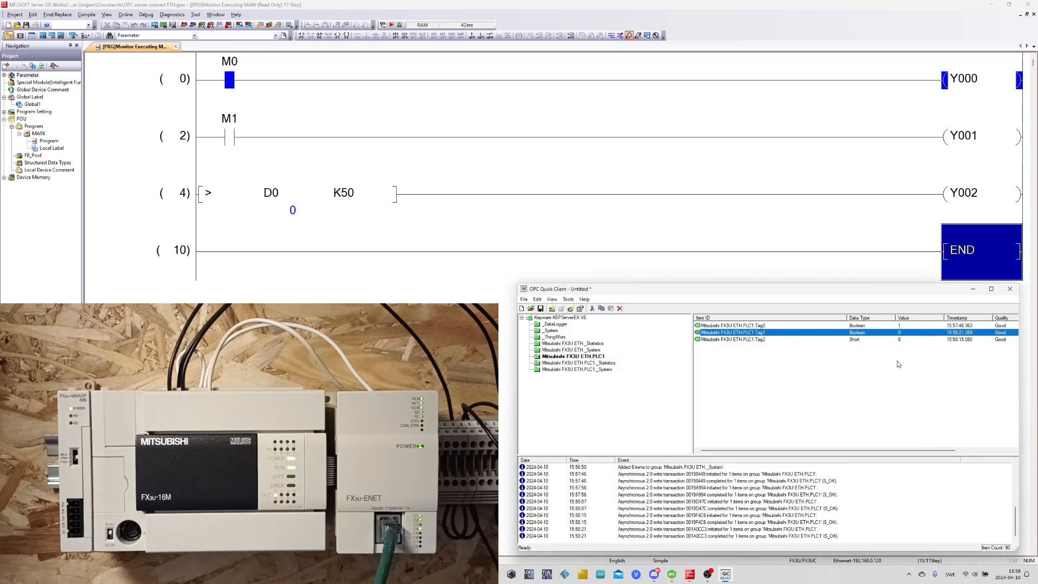
Write 0 to Tag0 asynchronously so M0 and Y000 drop out.
{"action": "right_click", "coordinate": [753, 325]}
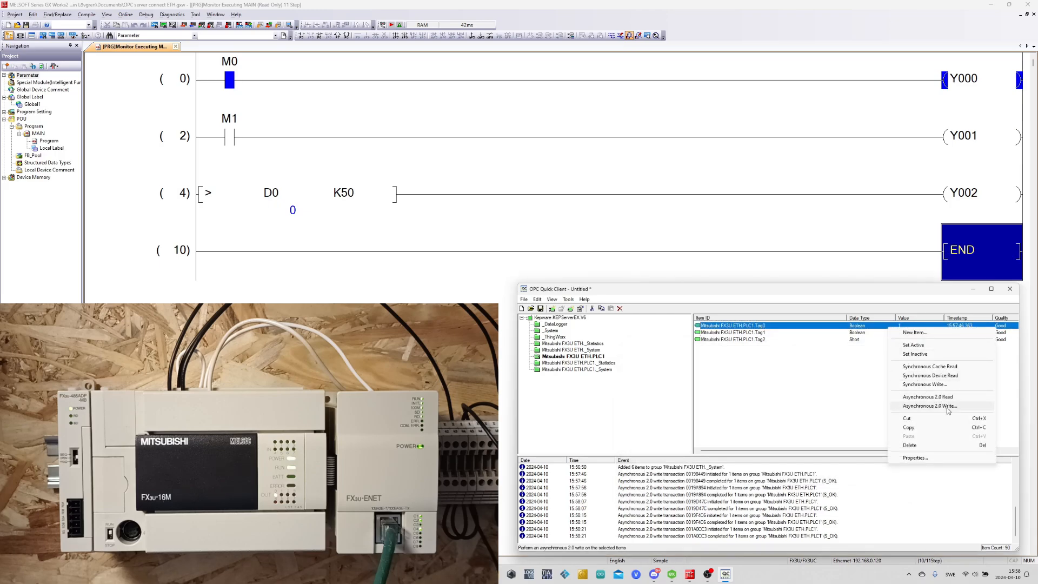
{"action": "left_click", "coordinate": [923, 405]}
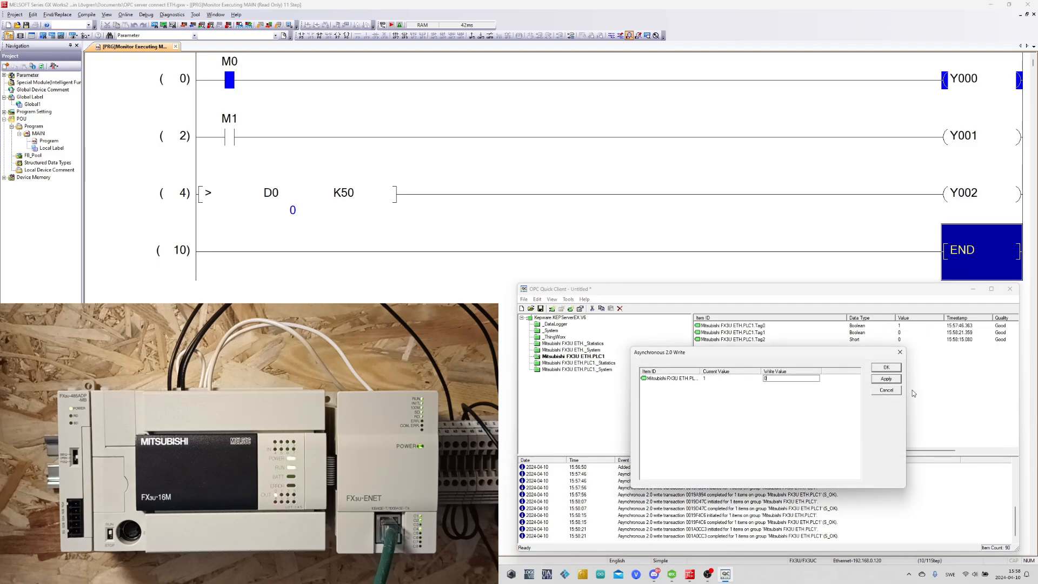
{"action": "left_click", "coordinate": [886, 367]}
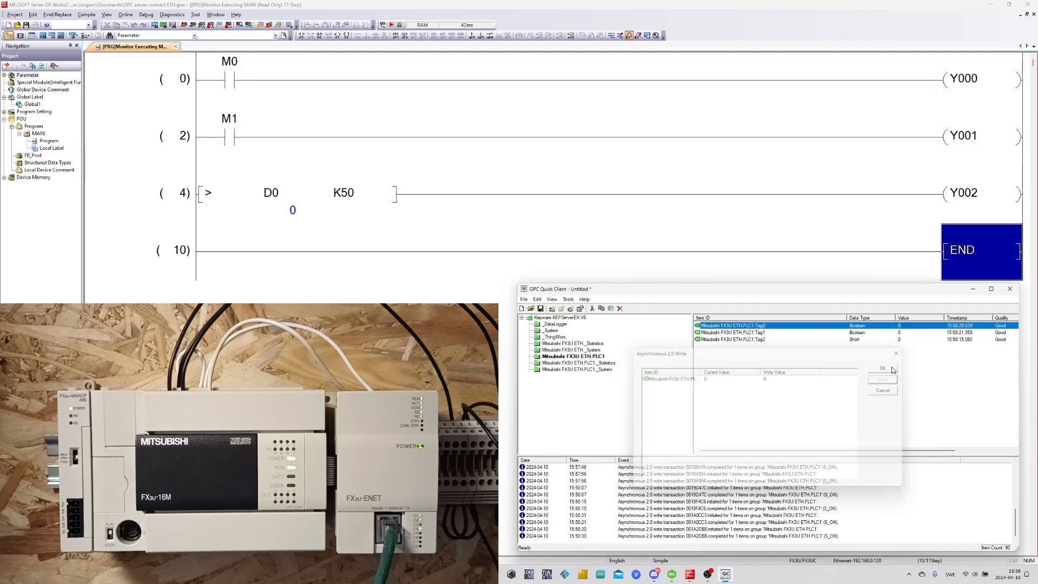